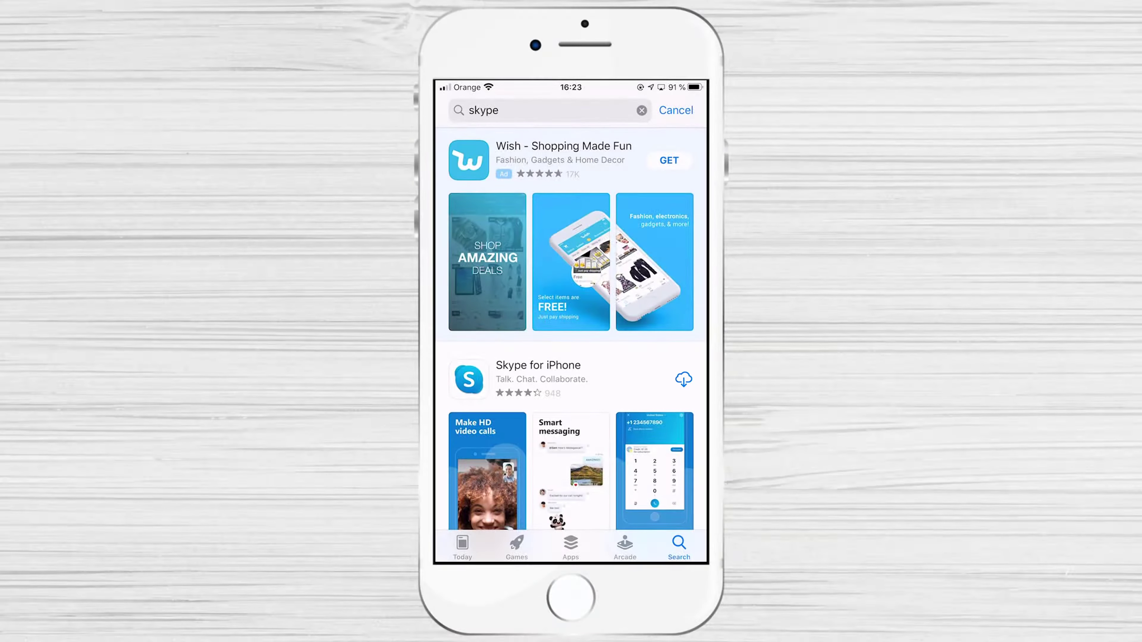
# - Install Skype for iPhone from the search results and launch it to the welcome screen
pyautogui.click(681, 379)
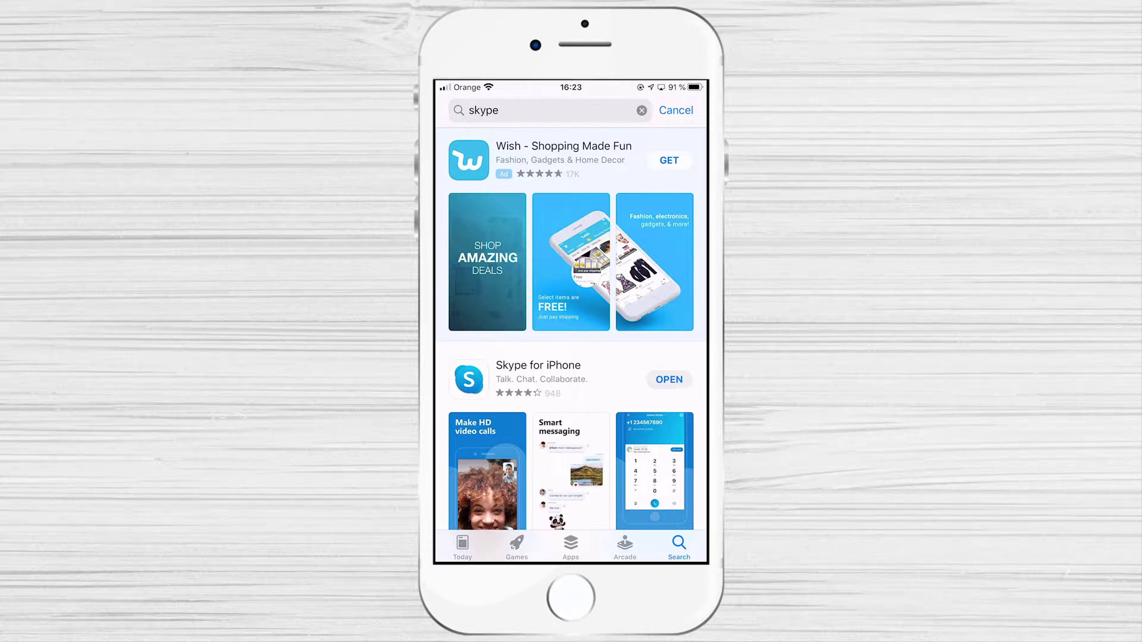
pyautogui.click(667, 379)
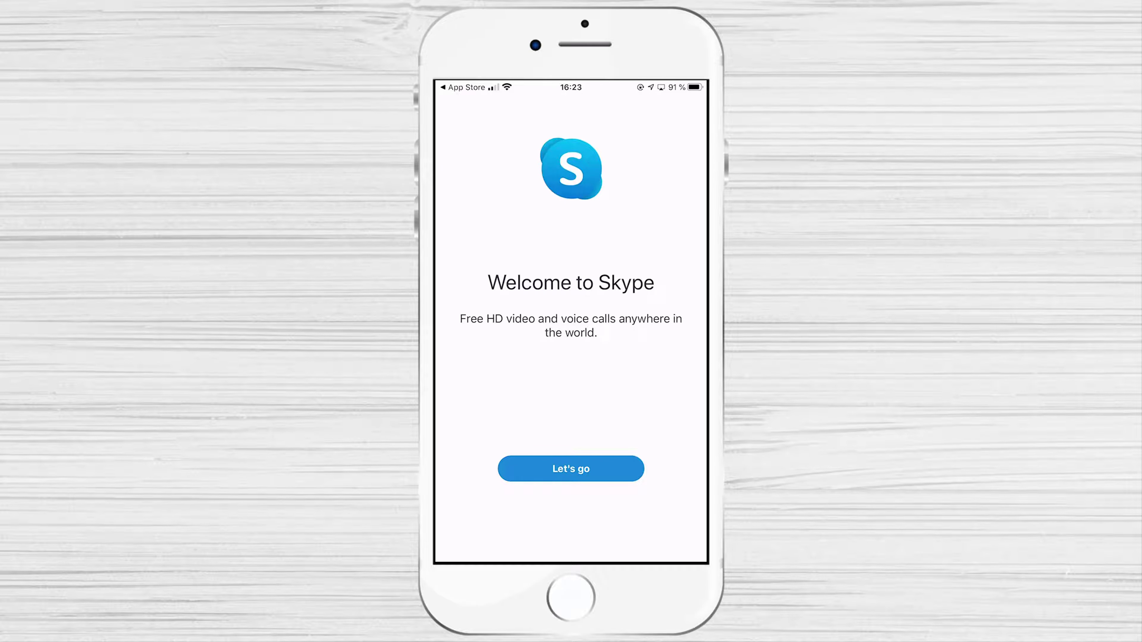
# - Pass the welcome screen, choose Sign in or create, and start creating a new Microsoft account
pyautogui.click(570, 468)
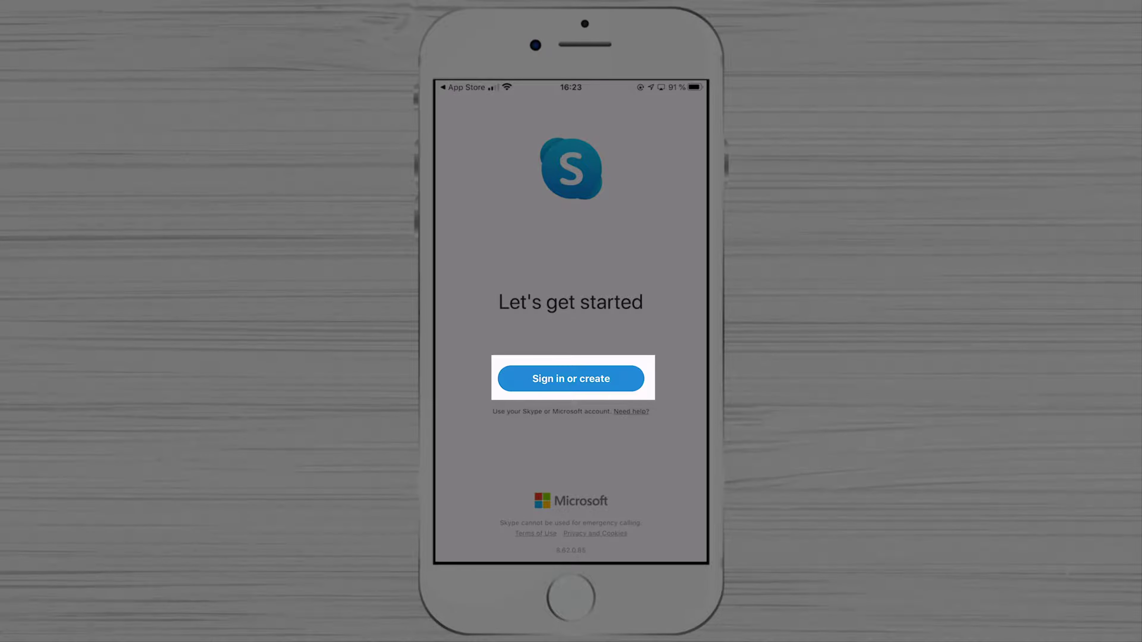
pyautogui.click(571, 378)
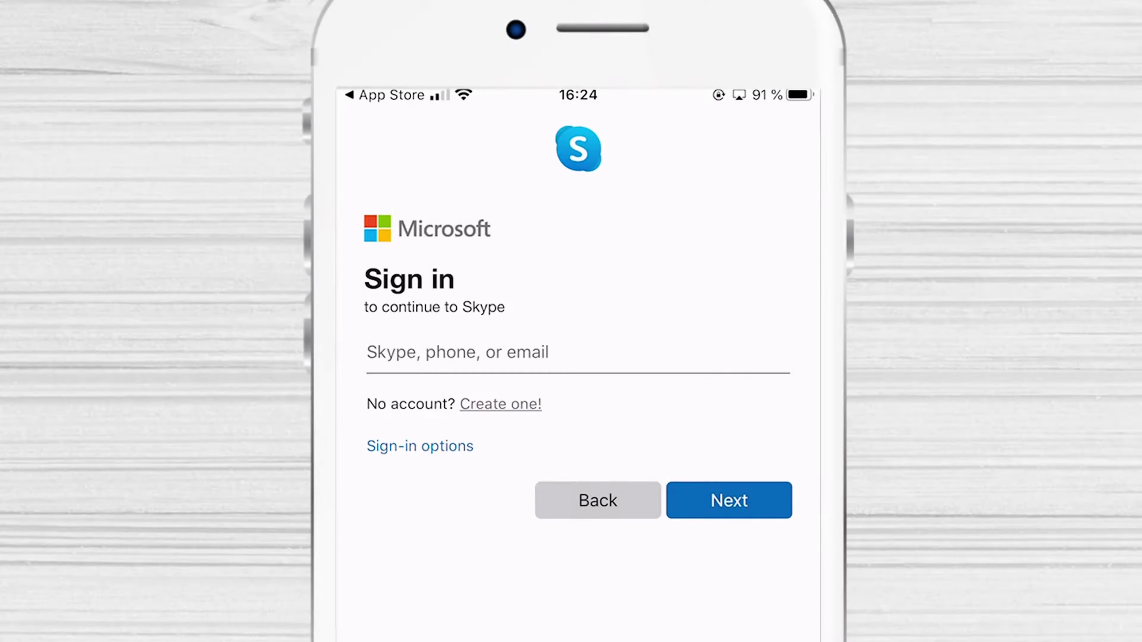
pyautogui.click(500, 404)
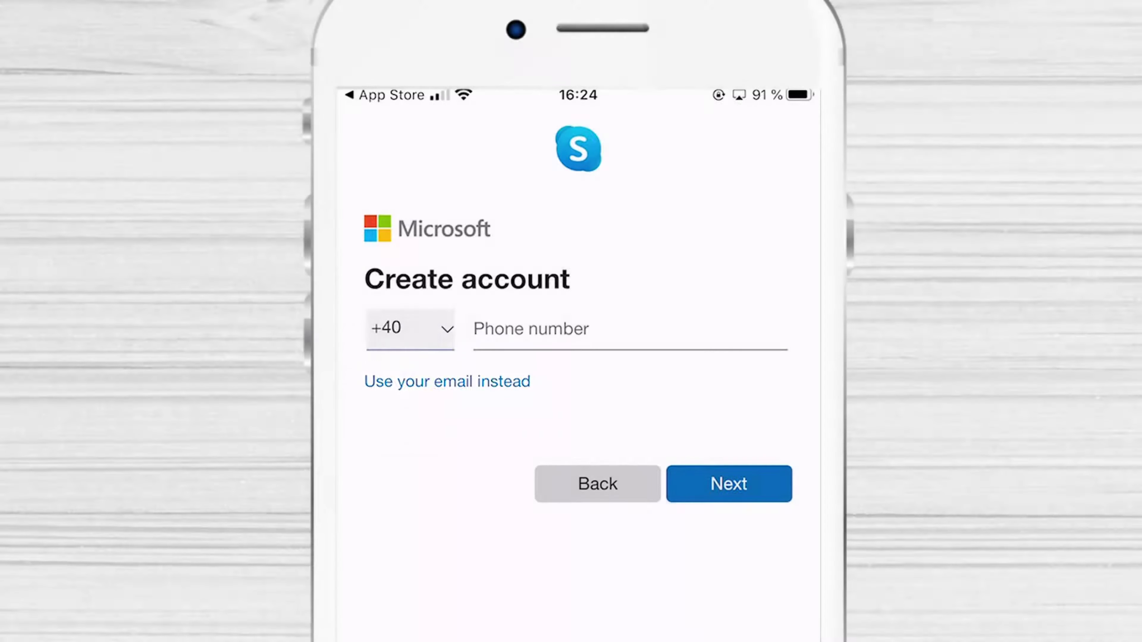
pyautogui.click(446, 382)
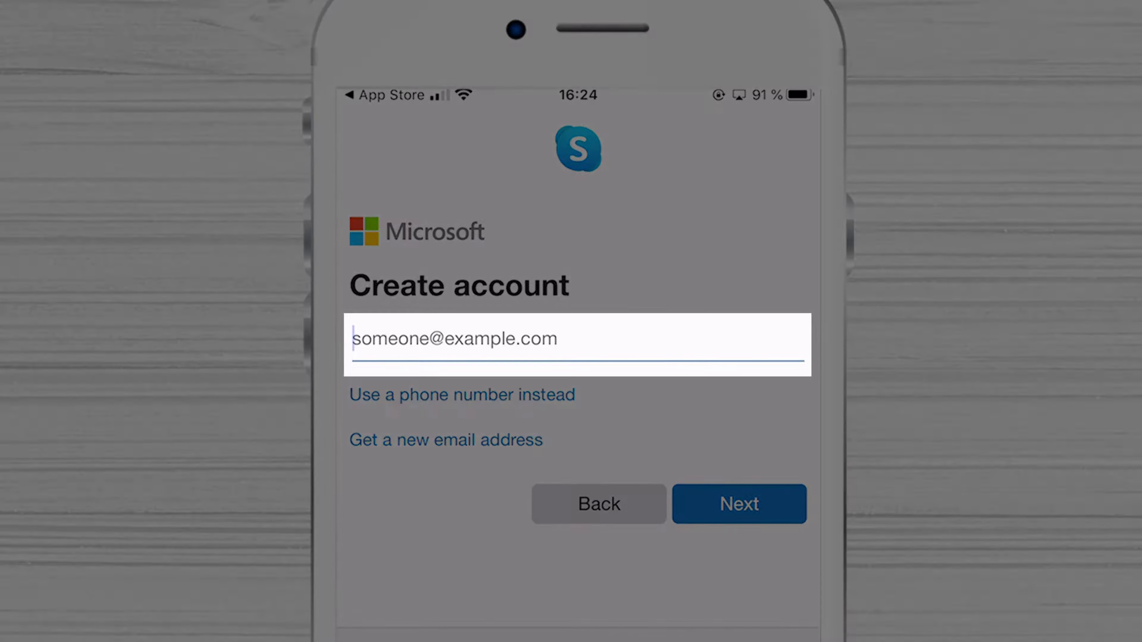
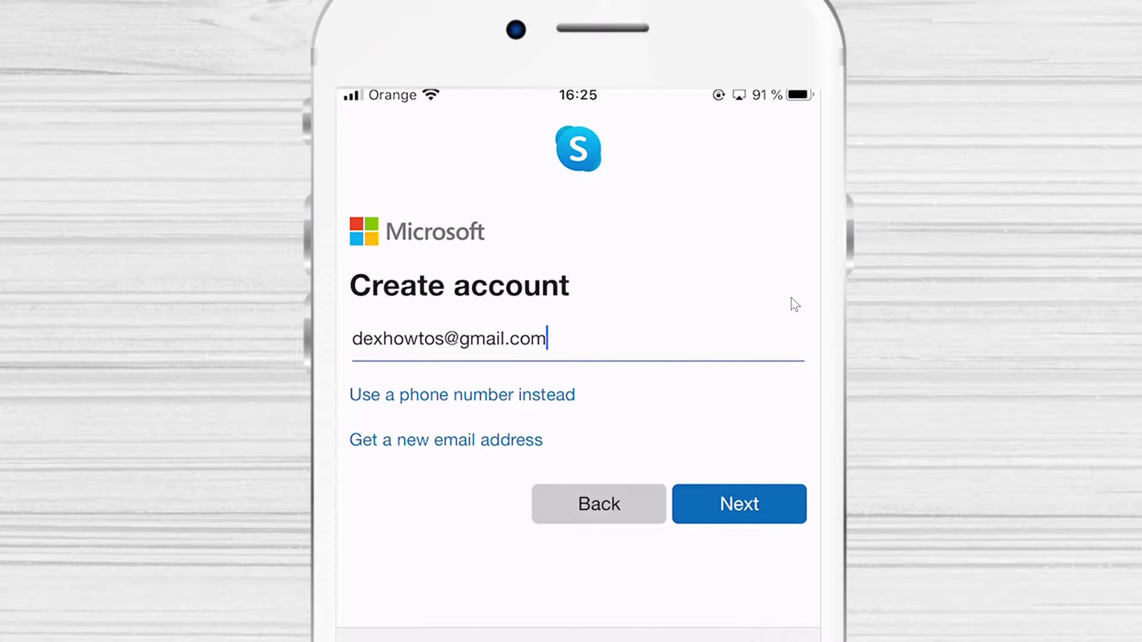
pyautogui.click(738, 504)
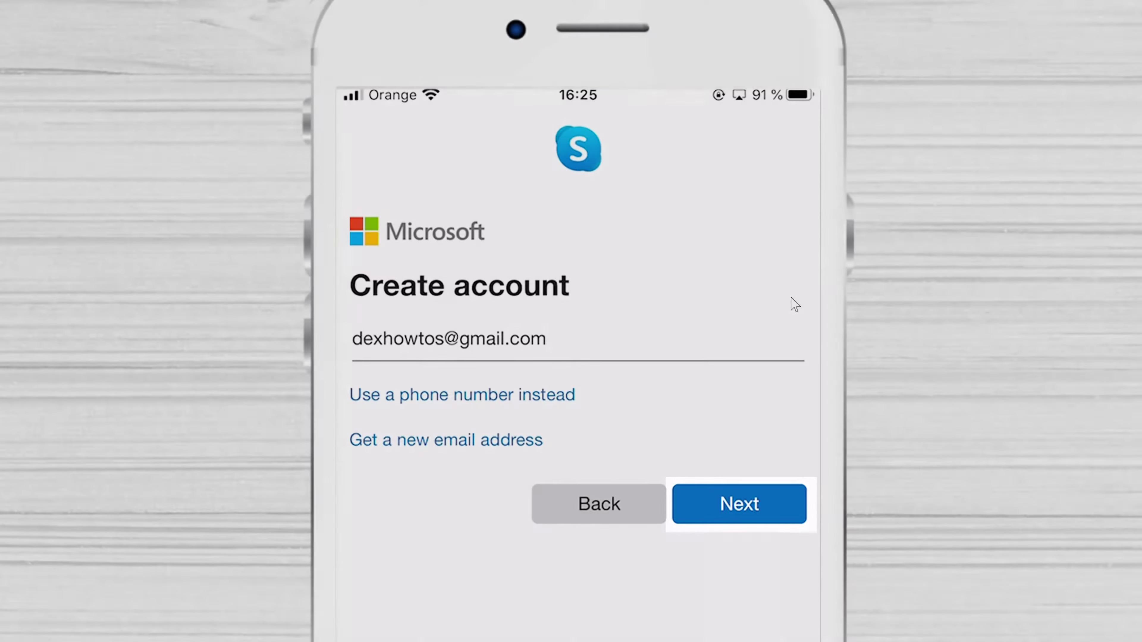
pyautogui.click(737, 504)
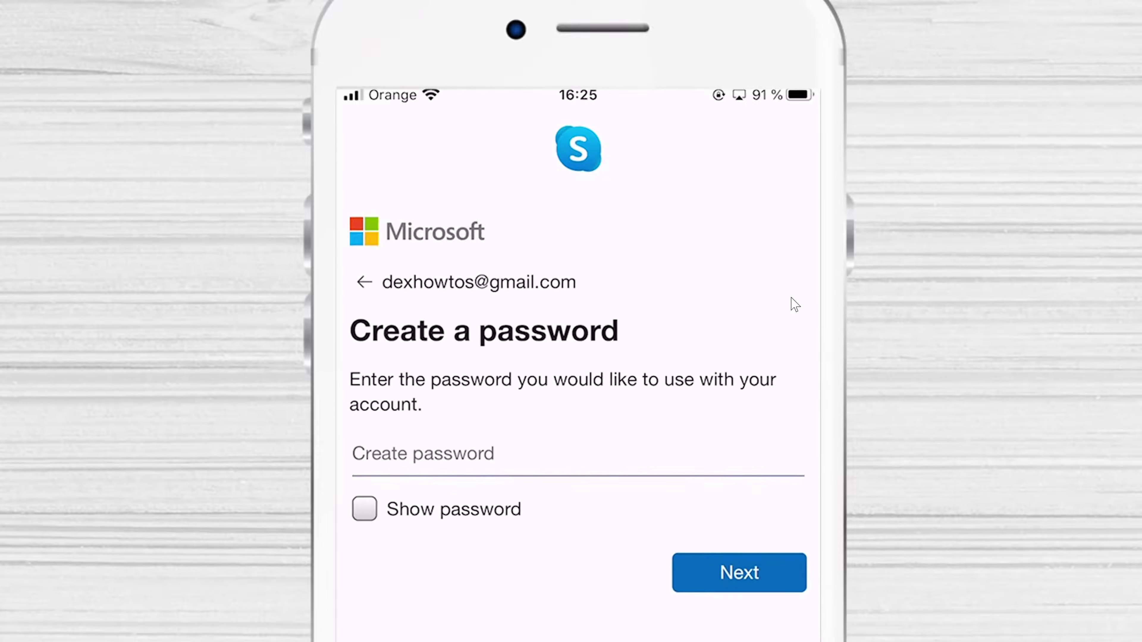
pyautogui.click(575, 453)
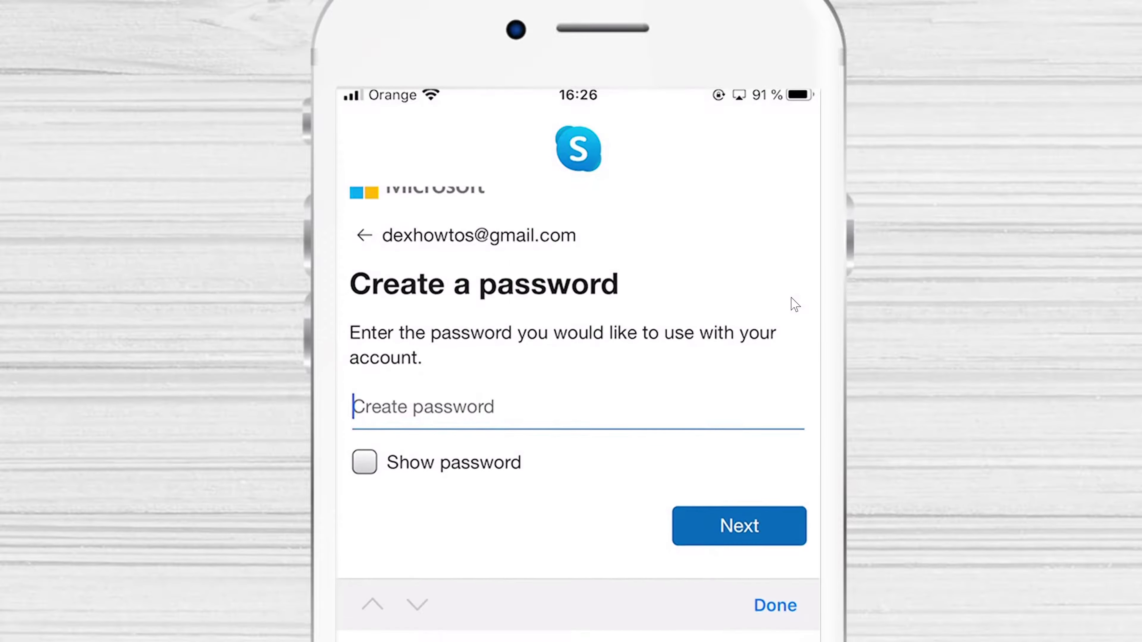
# - Submit the account password and the first name 'de'
pyautogui.click(737, 525)
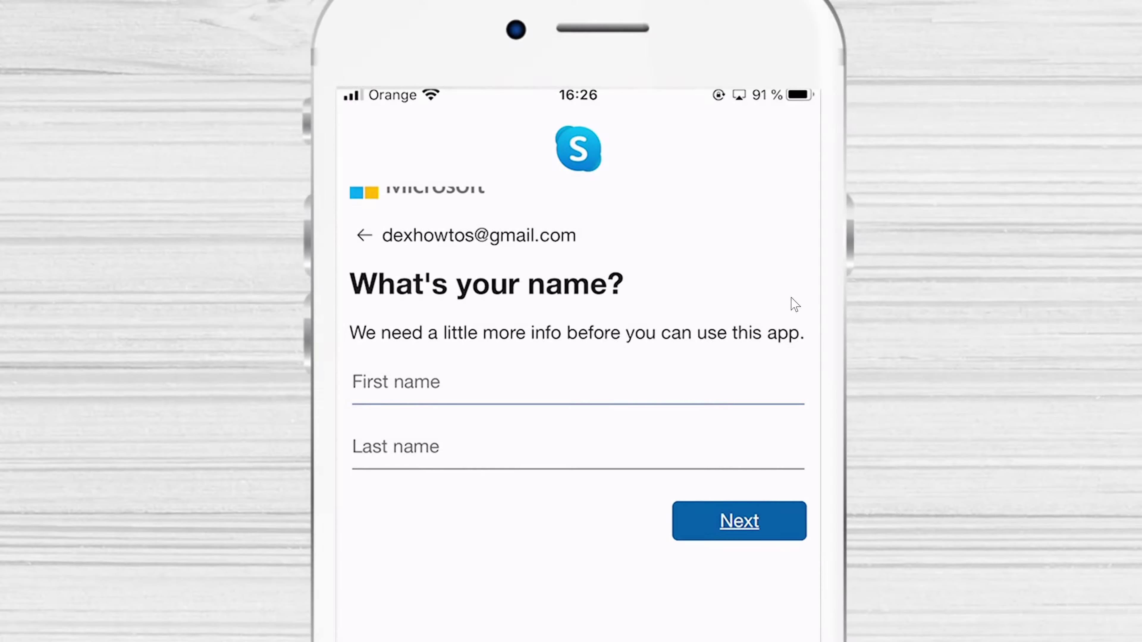
pyautogui.write('dex how')
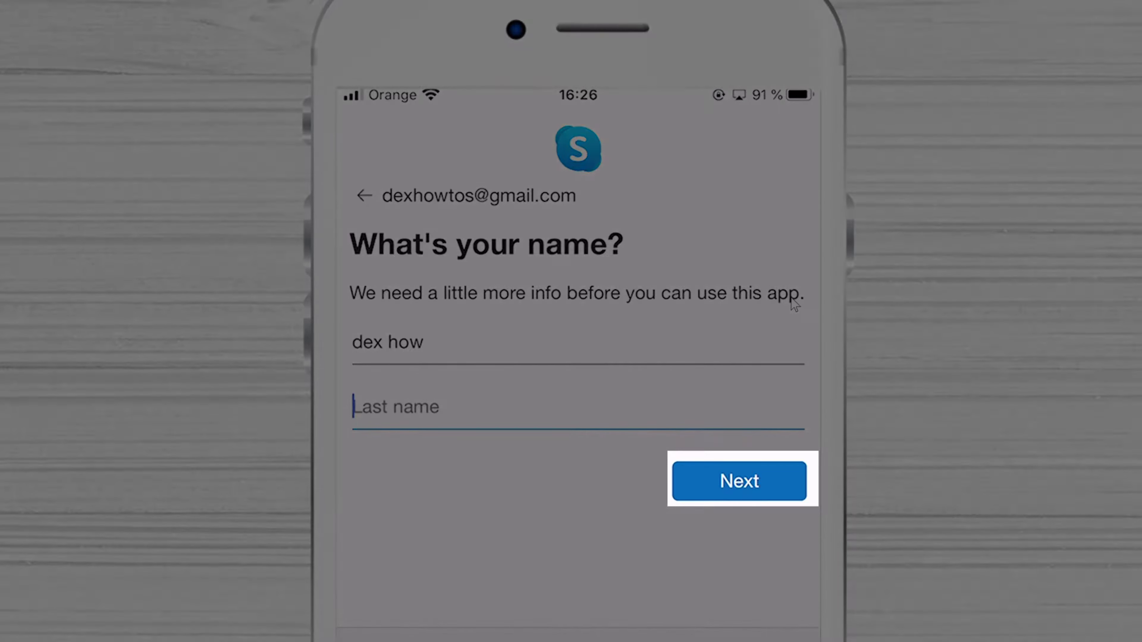
pyautogui.click(739, 480)
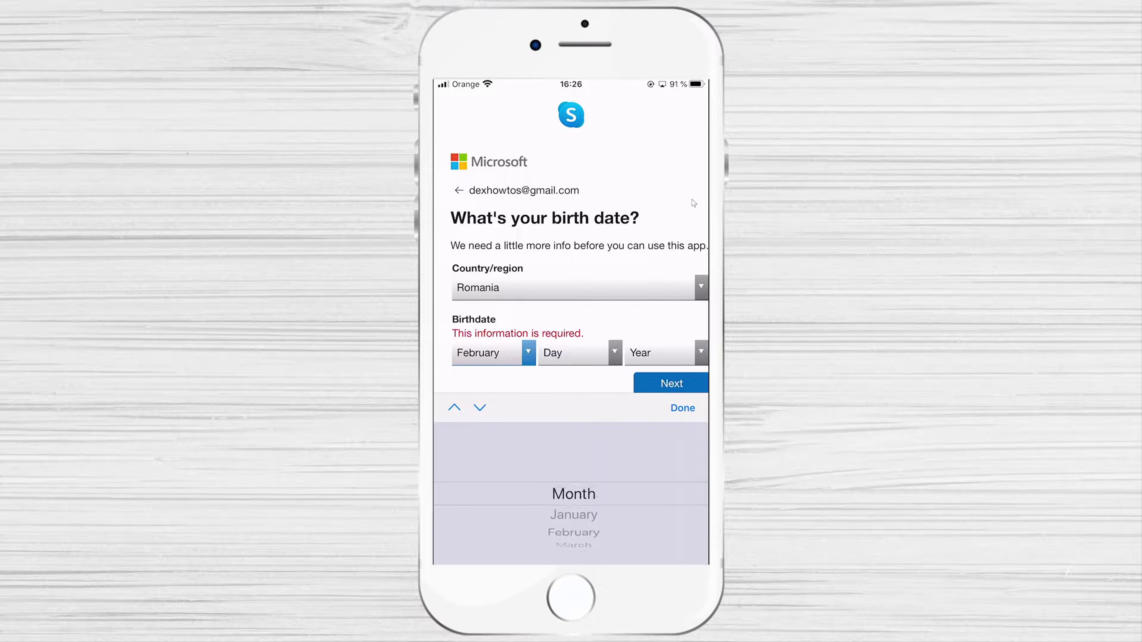
pyautogui.click(564, 350)
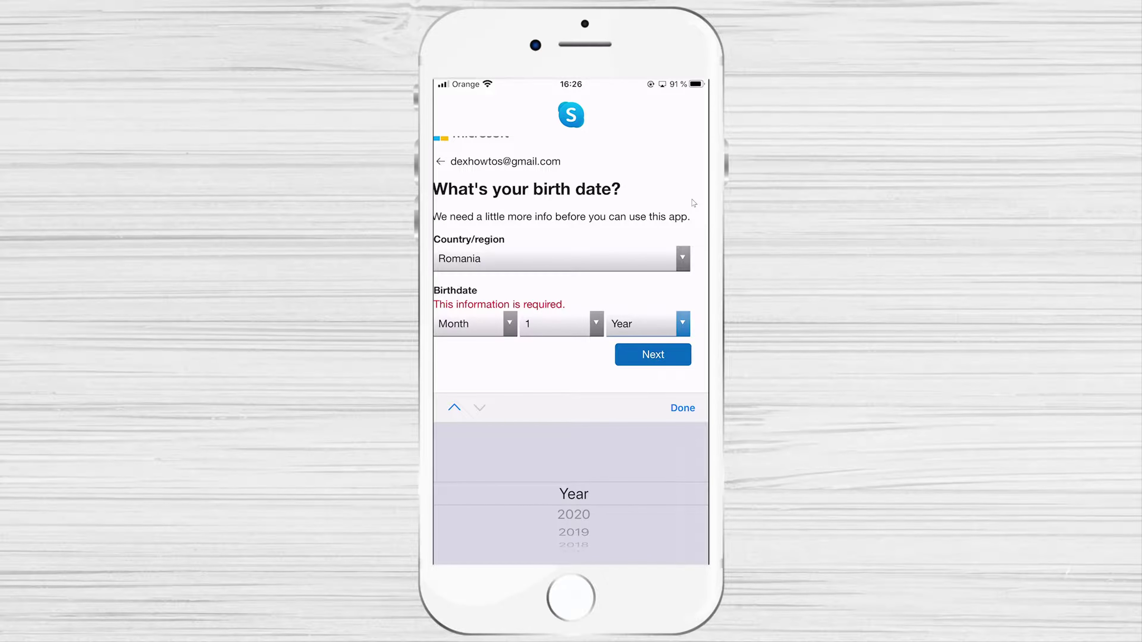
pyautogui.scroll(-3)
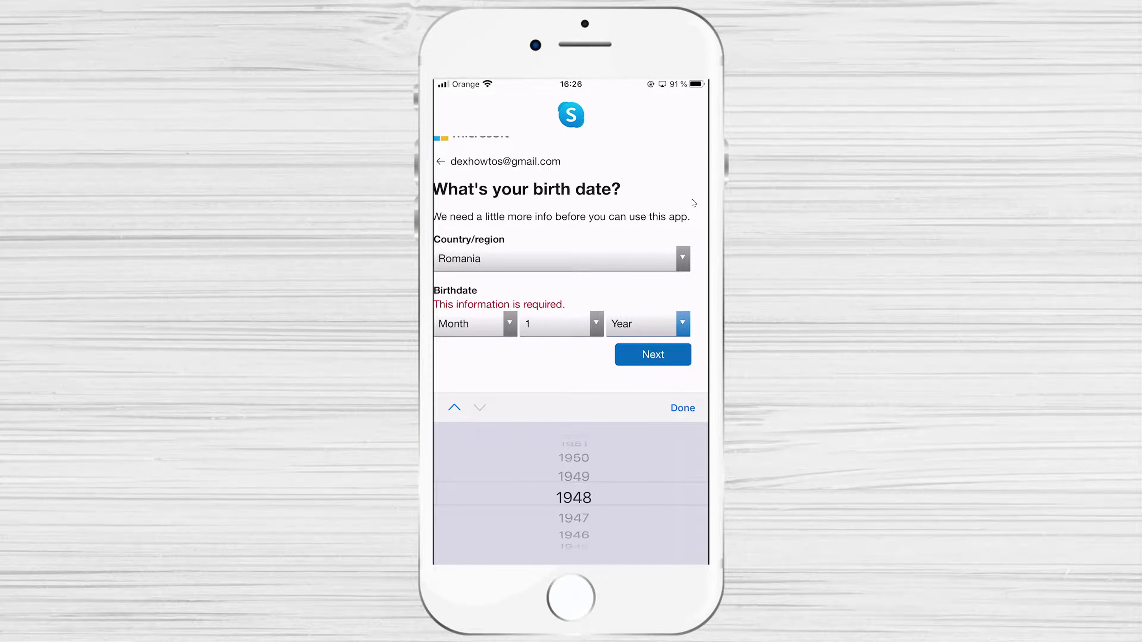
pyautogui.scroll(-3)
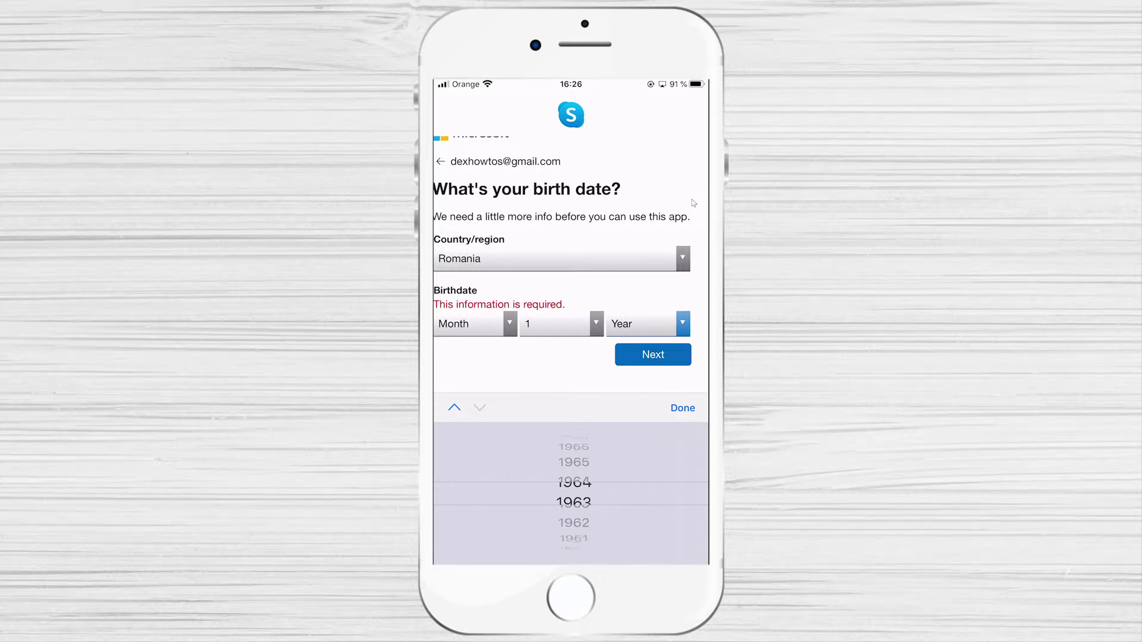
pyautogui.scroll(-3)
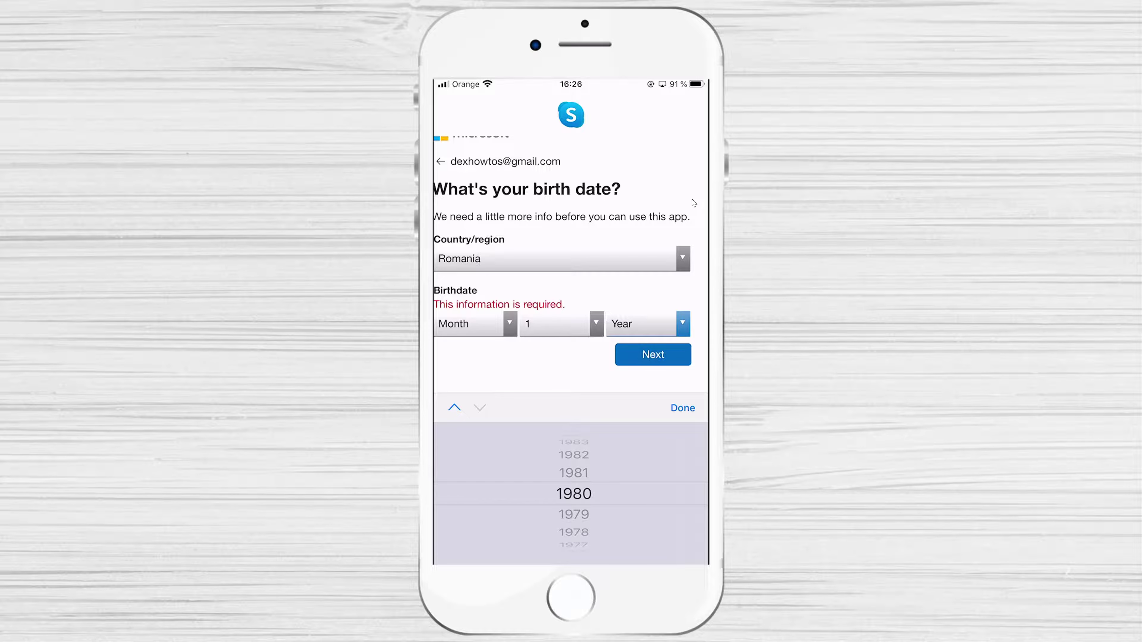
pyautogui.click(681, 408)
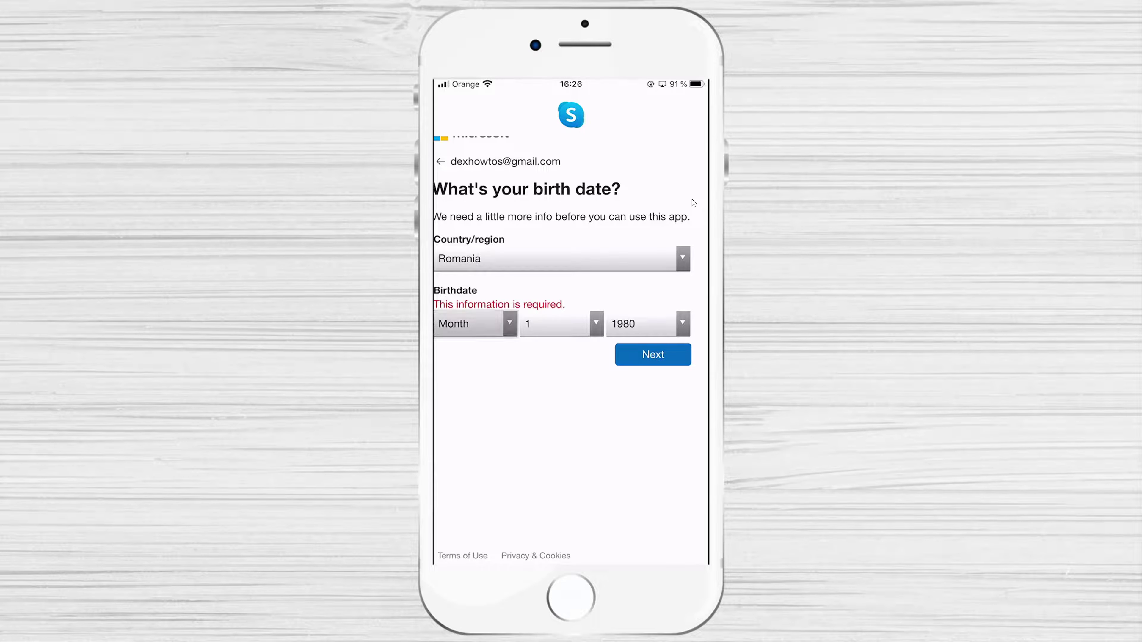
pyautogui.click(469, 323)
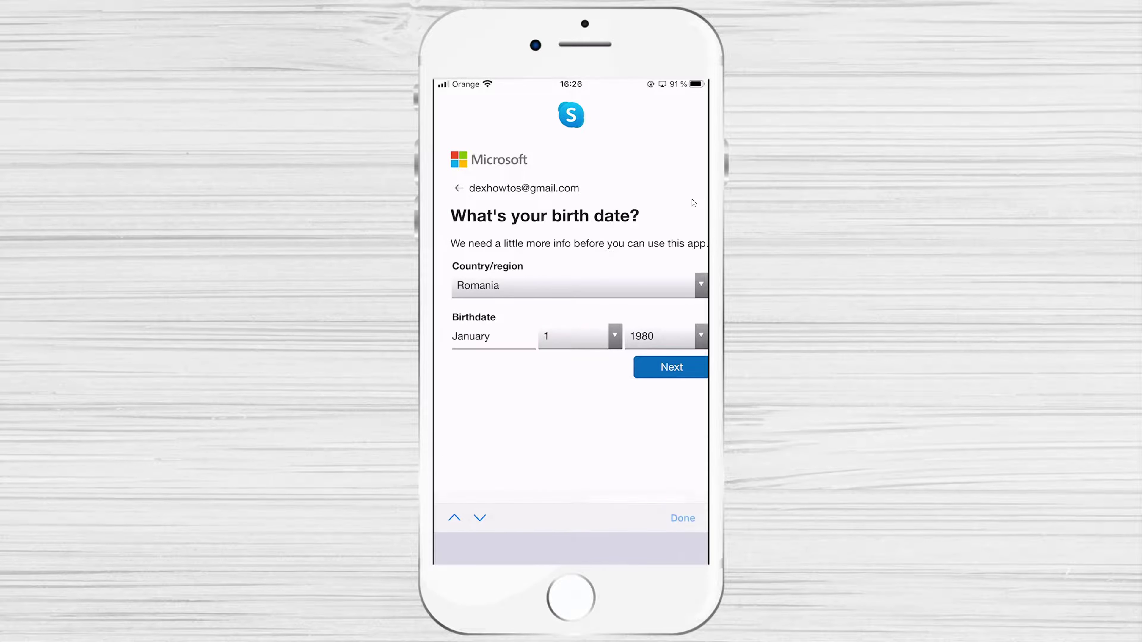
pyautogui.click(669, 367)
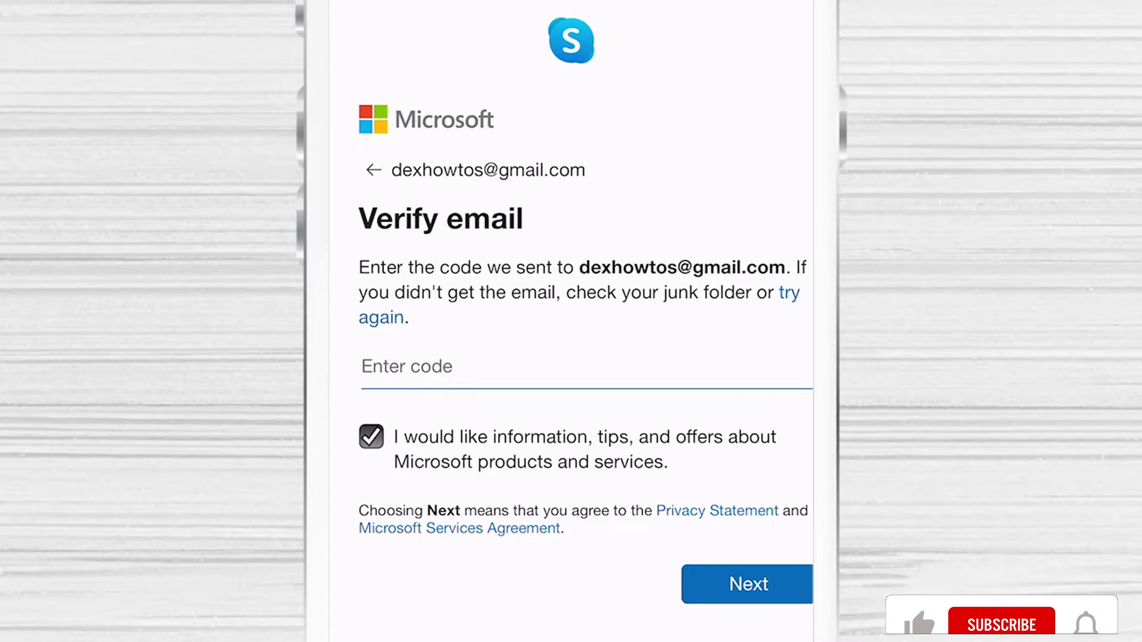
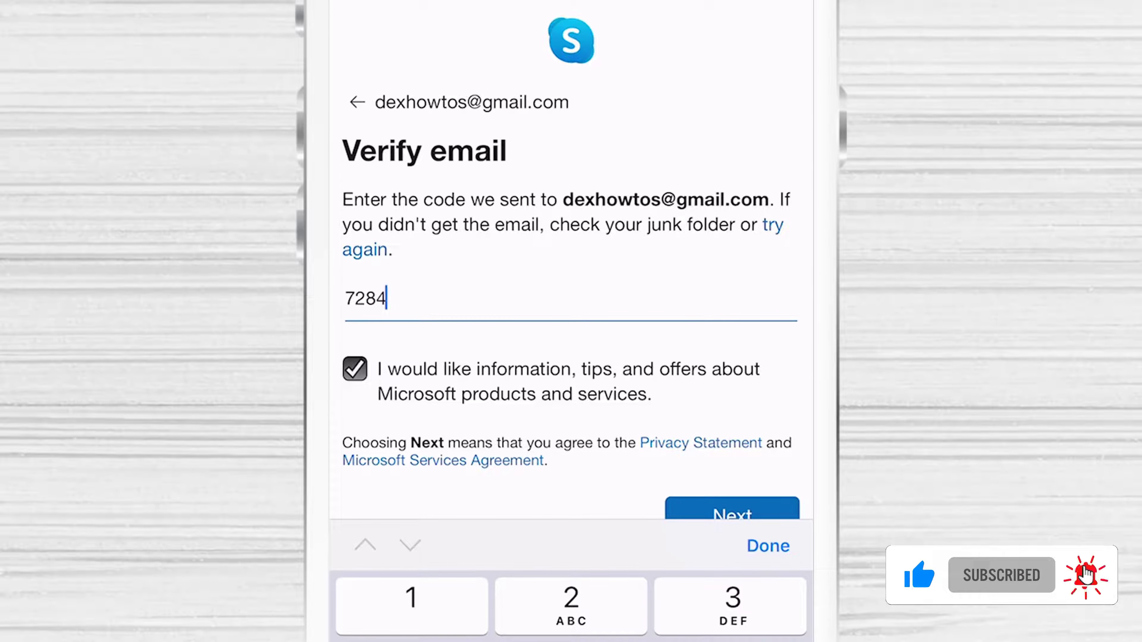
# - Submit the emailed verification code and enter the CAPTCHA characters RXS3XL
pyautogui.click(731, 516)
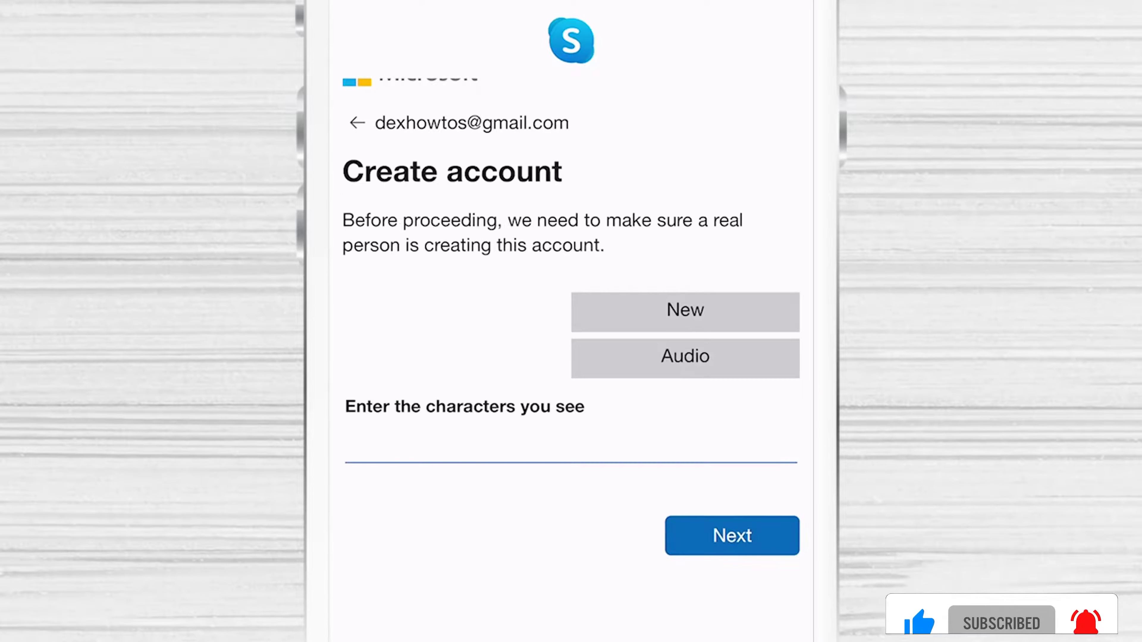
pyautogui.write('RXS3')
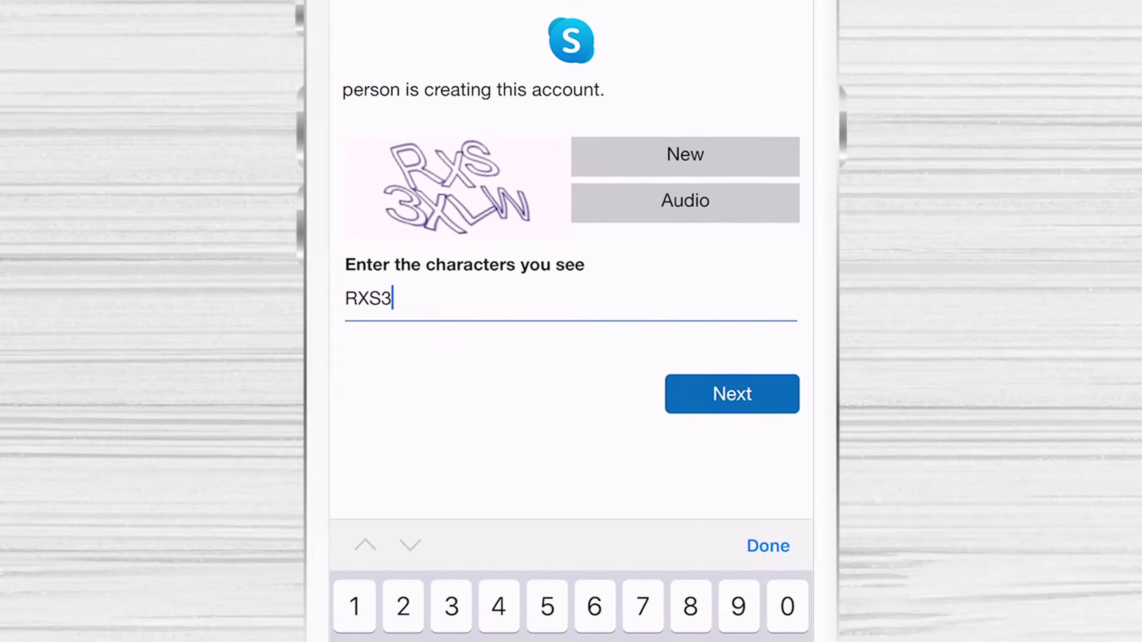
pyautogui.write('X')
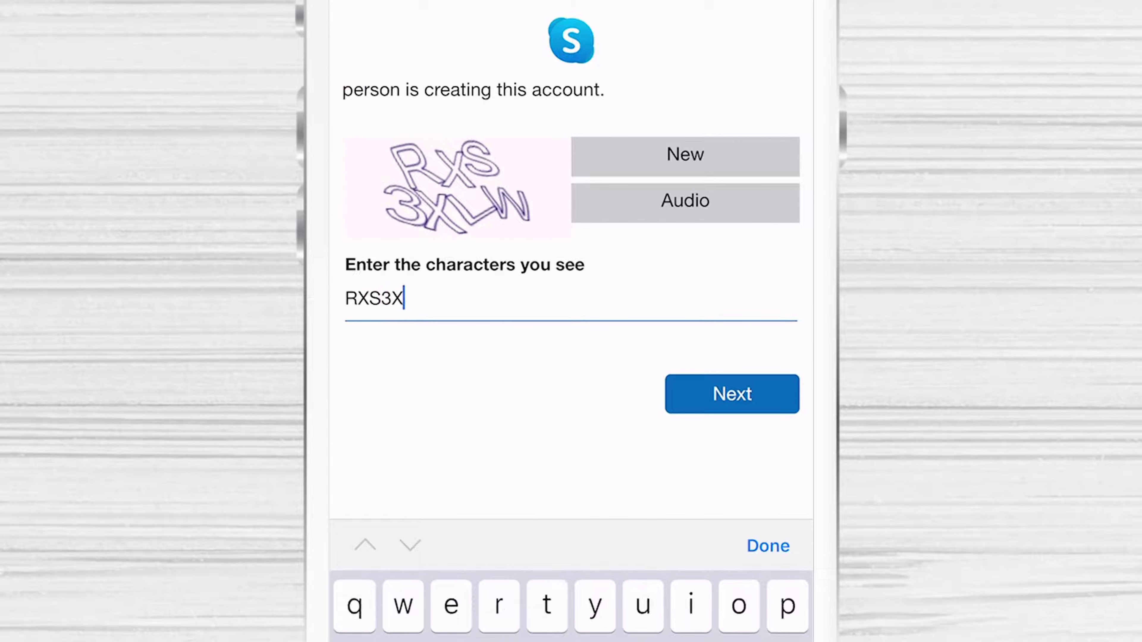
pyautogui.write('L')
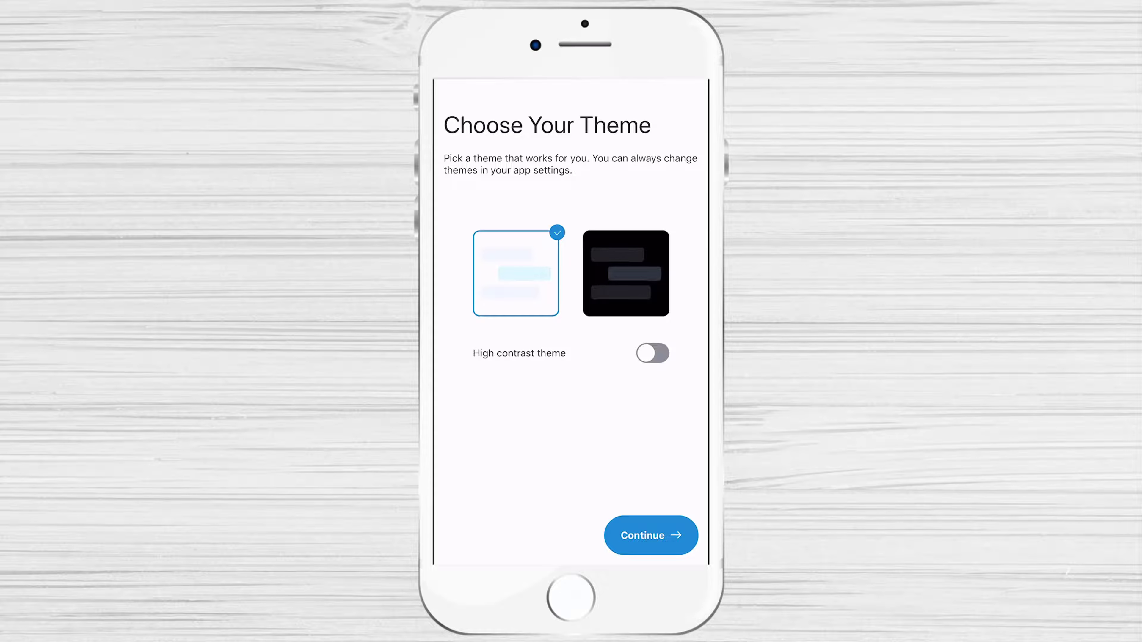
# - Keep the light theme and allow Skype access to contacts, microphone, camera and notifications
pyautogui.click(649, 535)
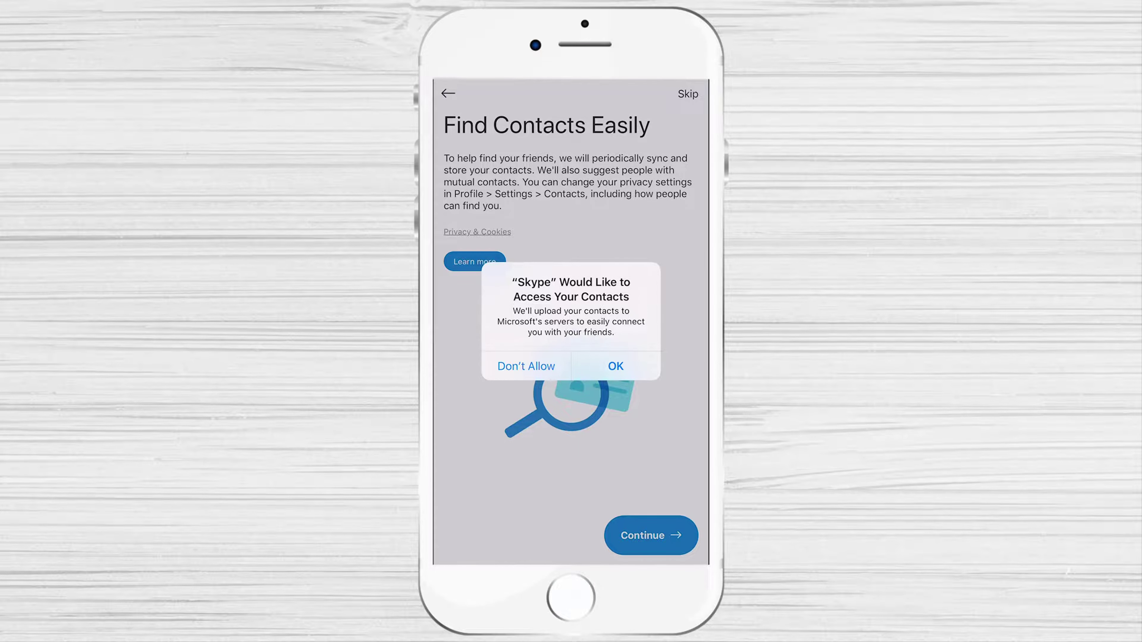
pyautogui.click(613, 365)
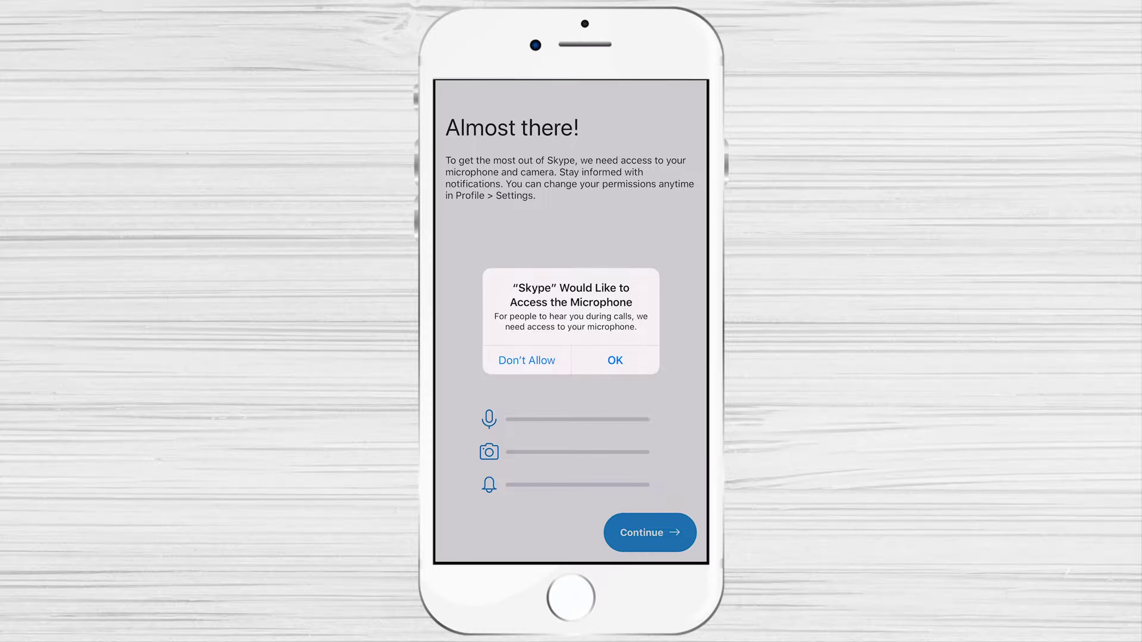
pyautogui.click(613, 360)
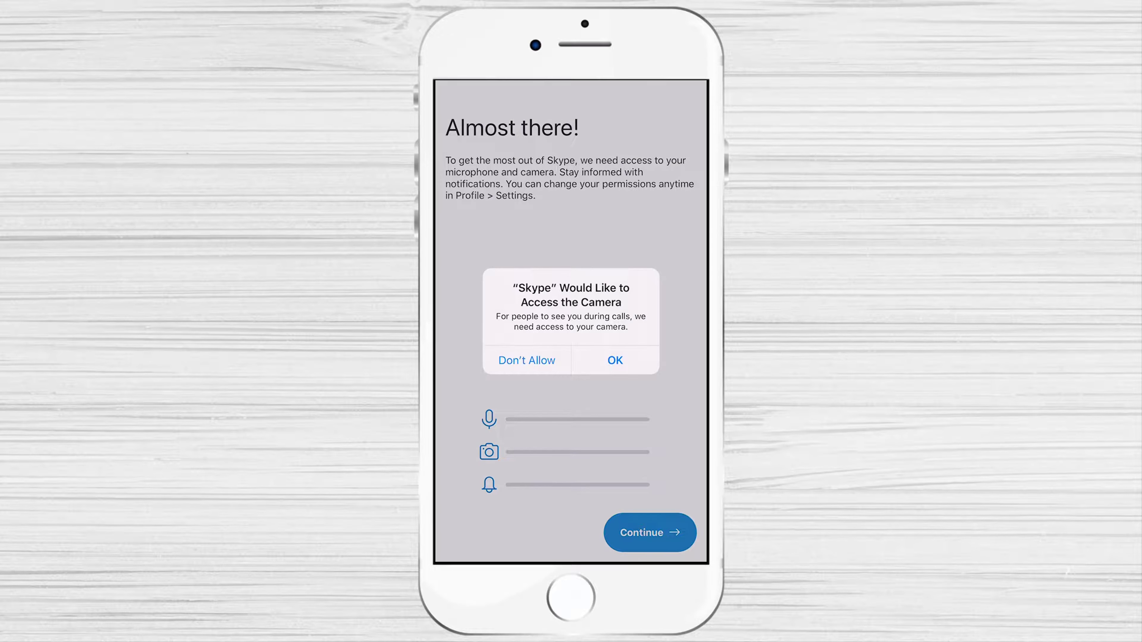
pyautogui.click(613, 360)
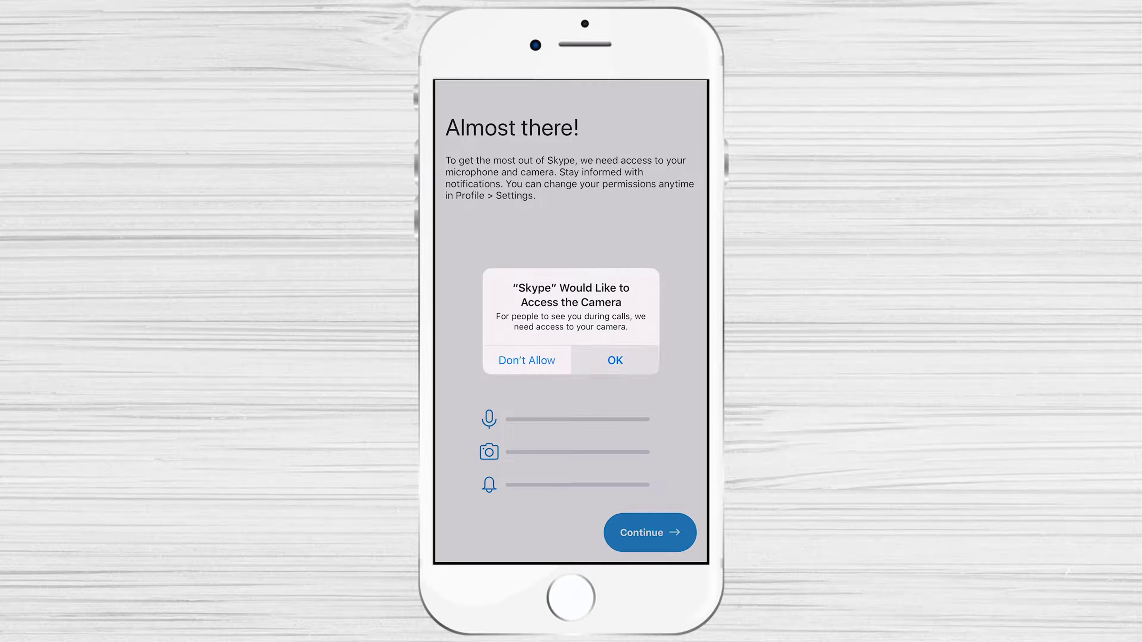
pyautogui.click(614, 360)
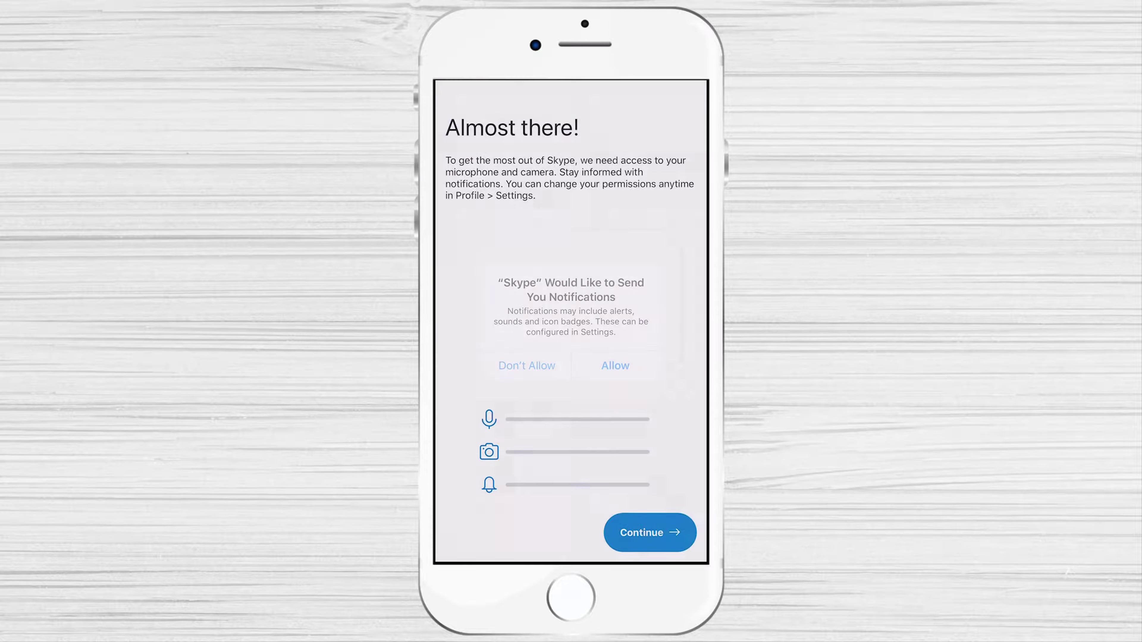
pyautogui.click(649, 532)
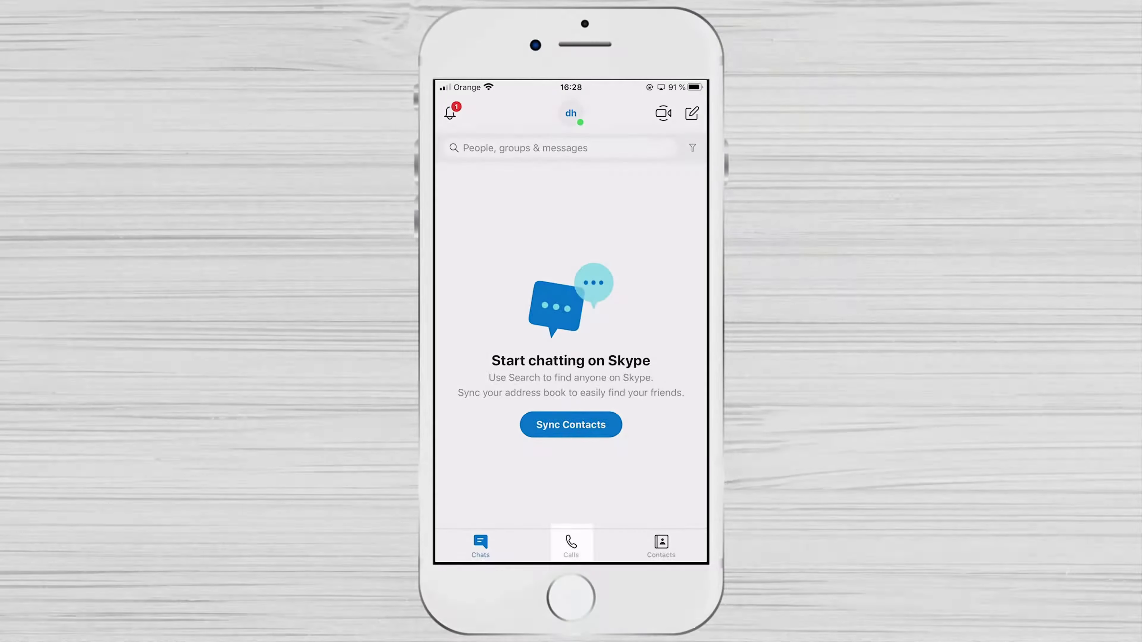
pyautogui.click(570, 542)
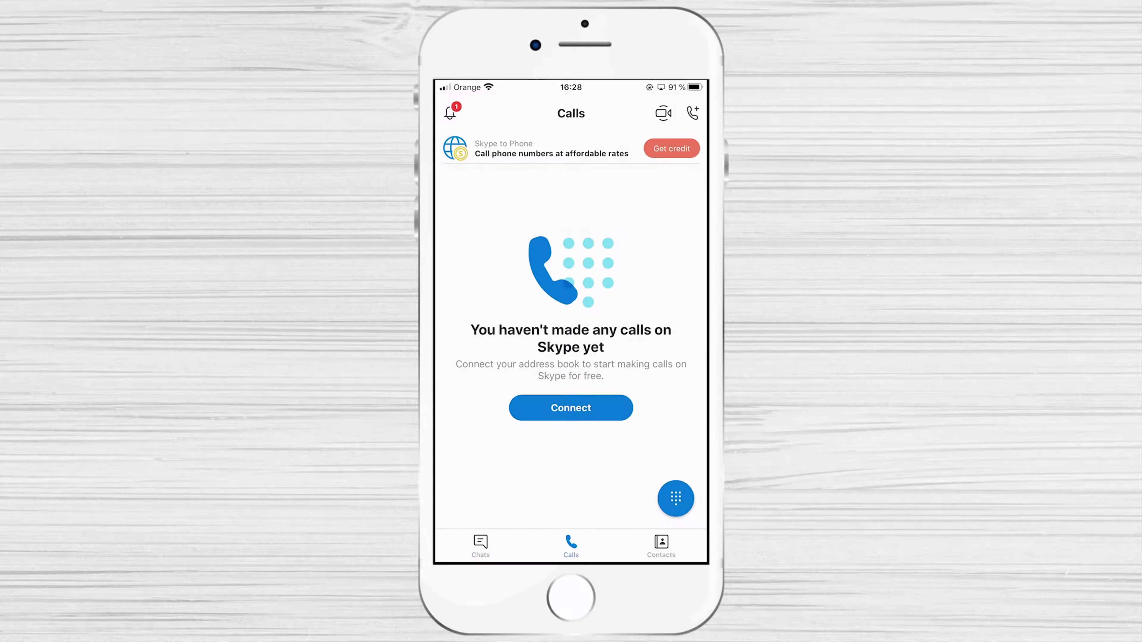
pyautogui.click(675, 499)
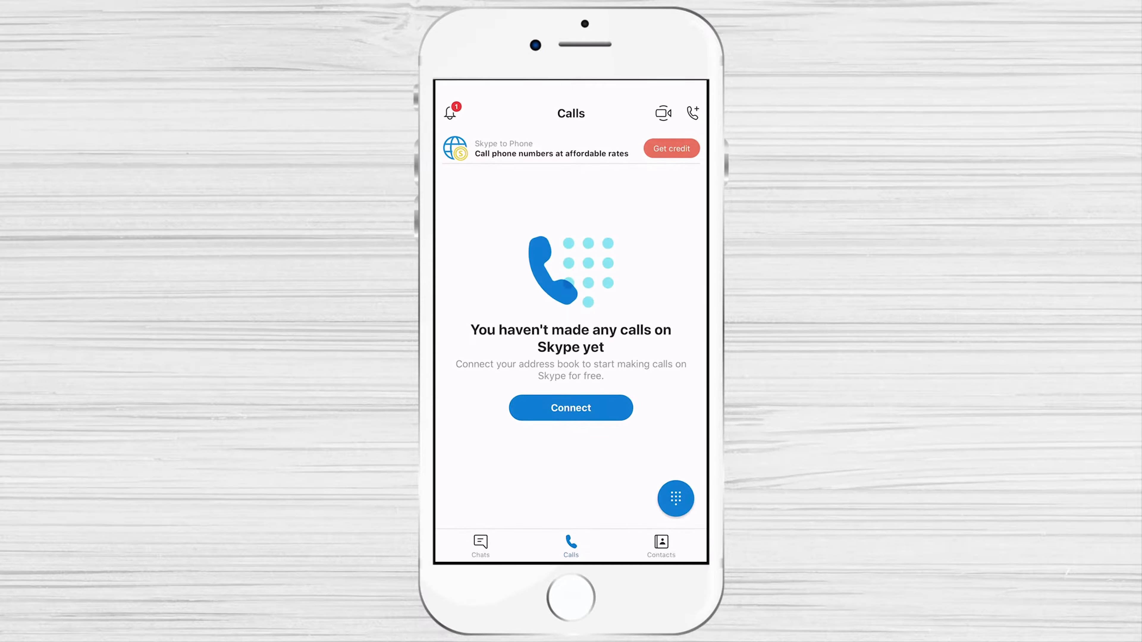
pyautogui.click(659, 546)
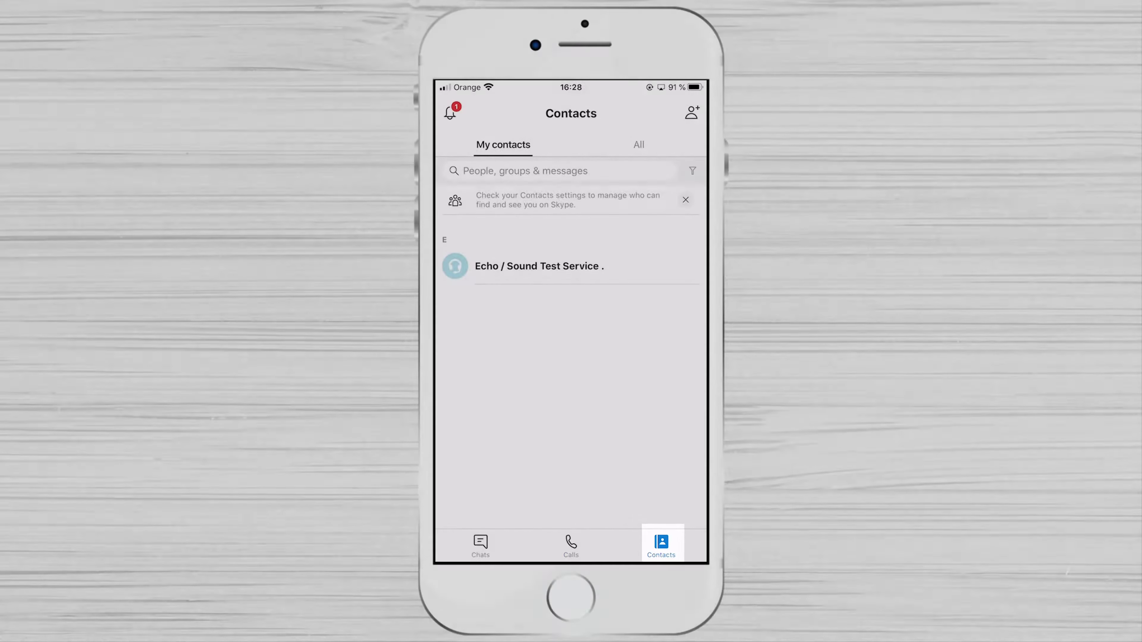
pyautogui.click(480, 544)
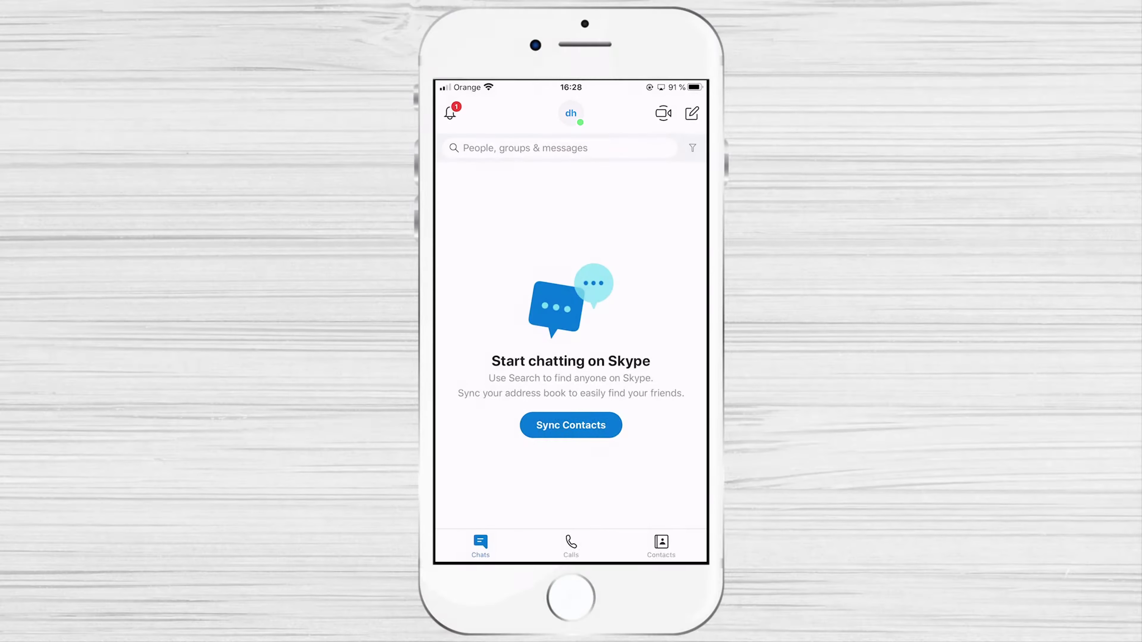
pyautogui.click(570, 113)
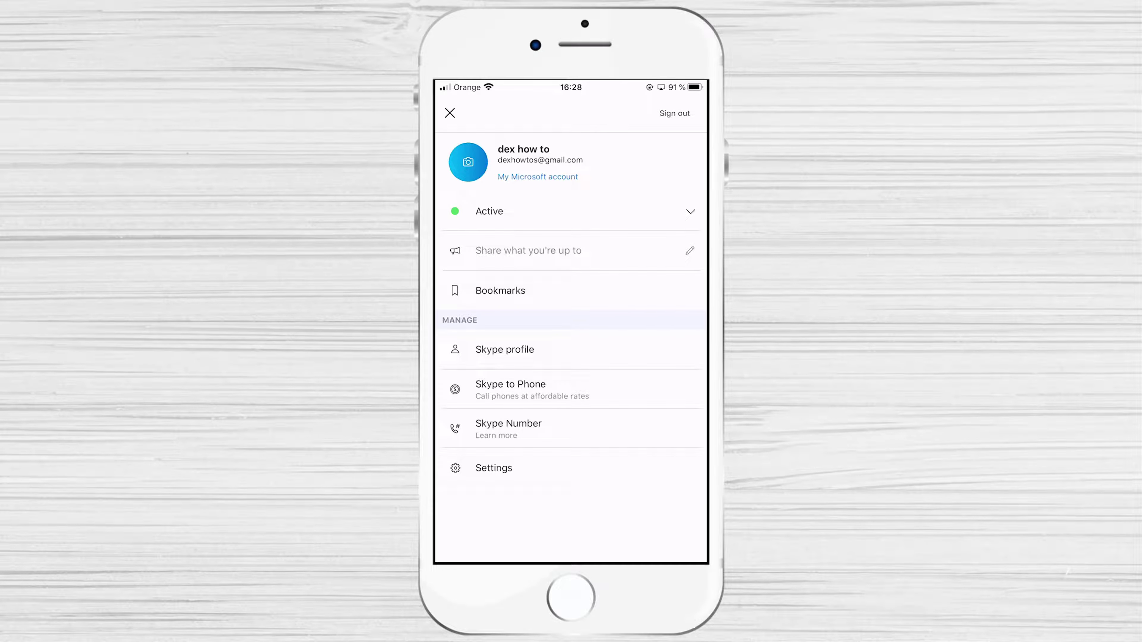
# - Set the mood status to 'Be right back' from the suggestions under the avatar
pyautogui.click(571, 211)
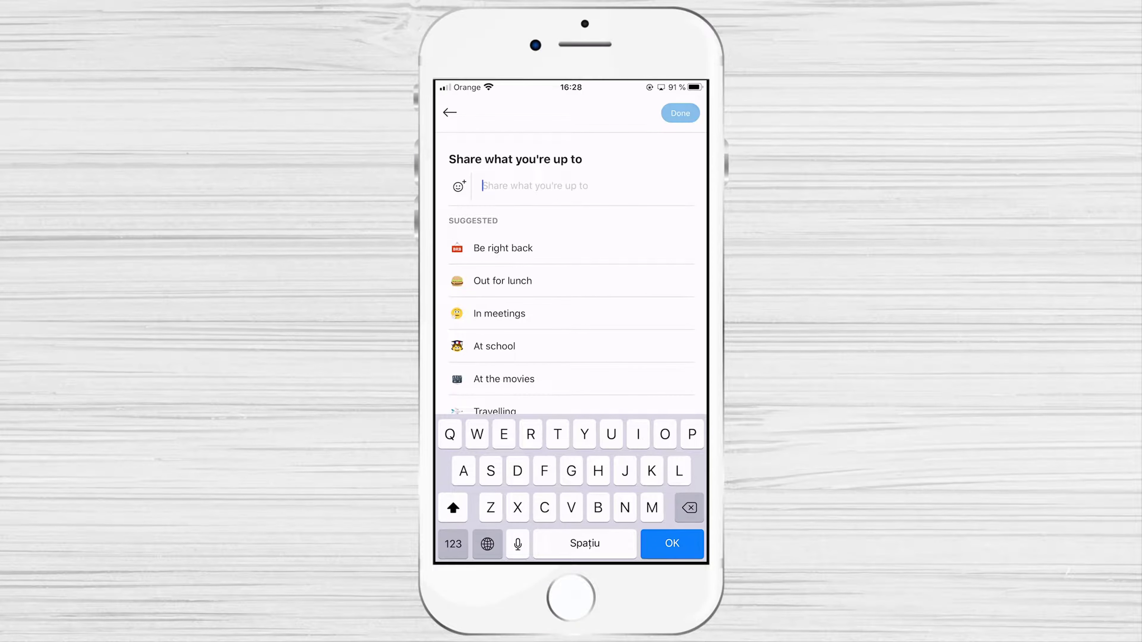
pyautogui.click(450, 113)
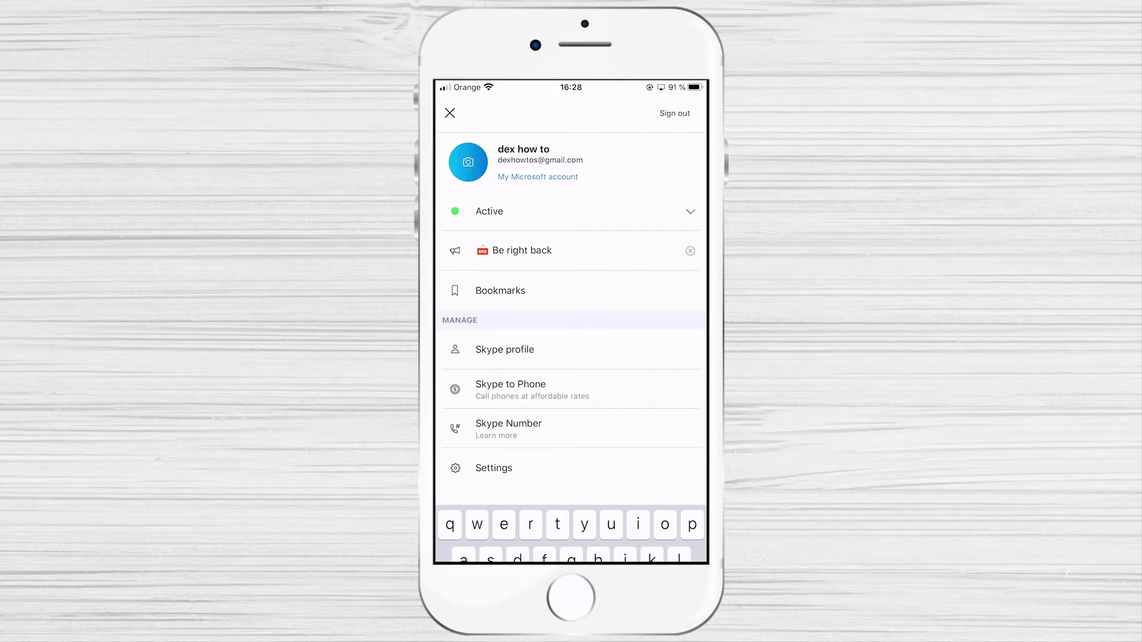
# - Add a profile picture from the photo library, allowing photo access, and confirm the display name
pyautogui.click(504, 349)
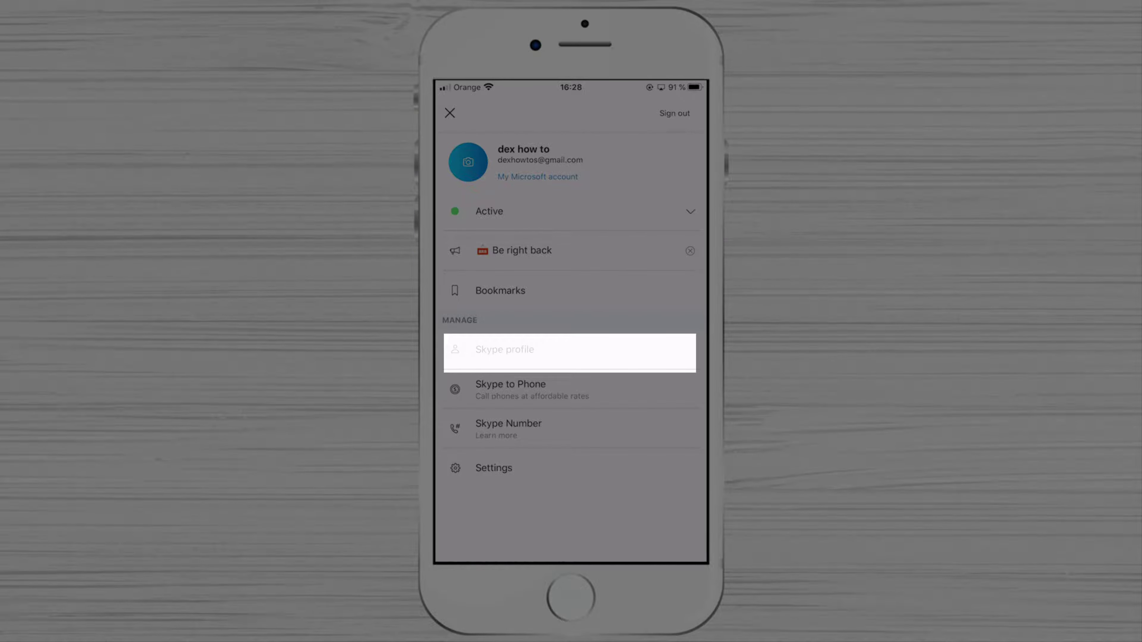
pyautogui.click(570, 353)
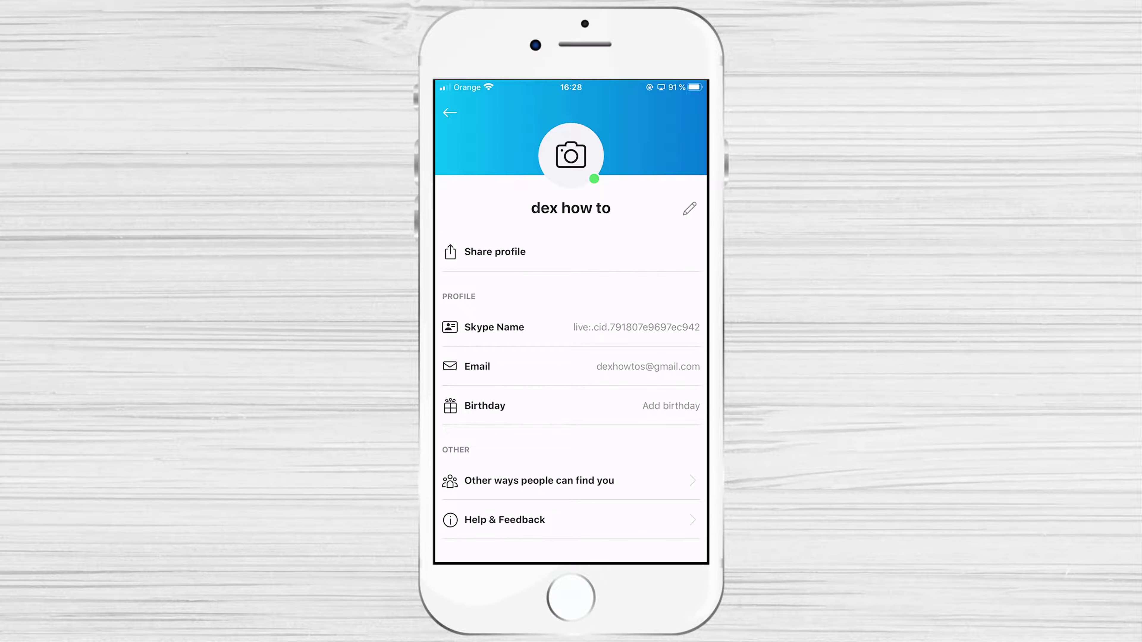
pyautogui.click(570, 154)
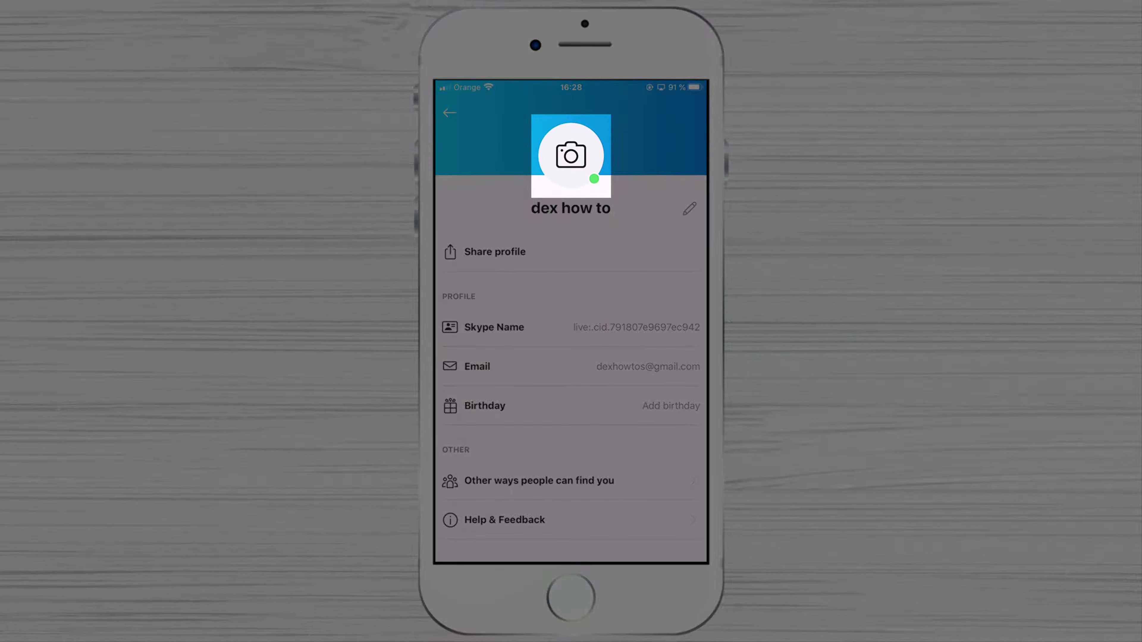
pyautogui.click(570, 155)
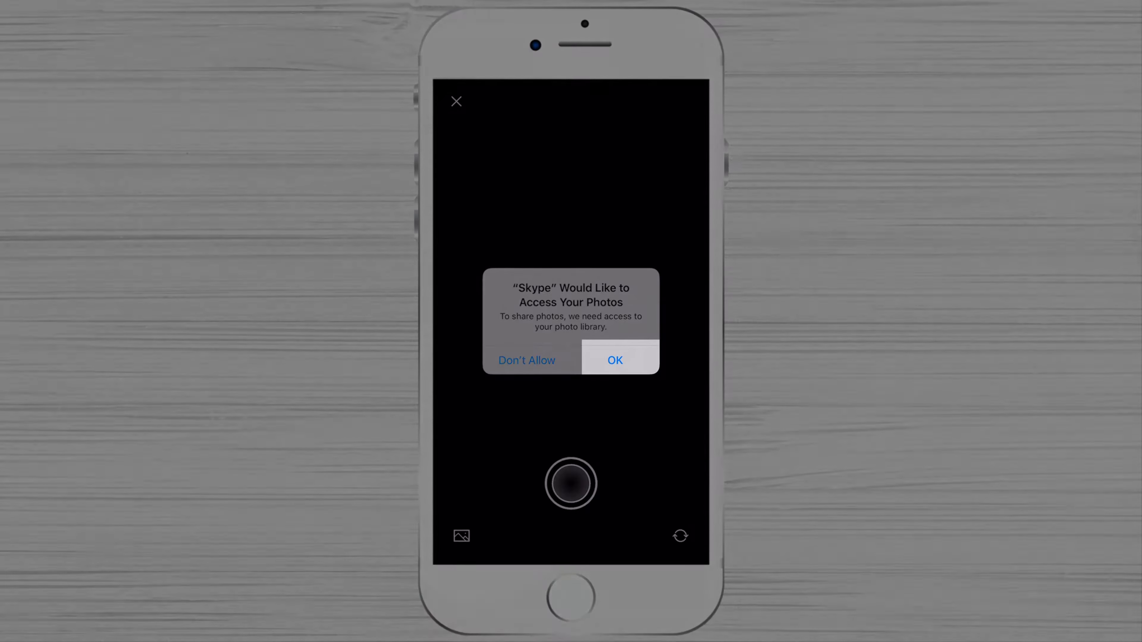
pyautogui.click(614, 360)
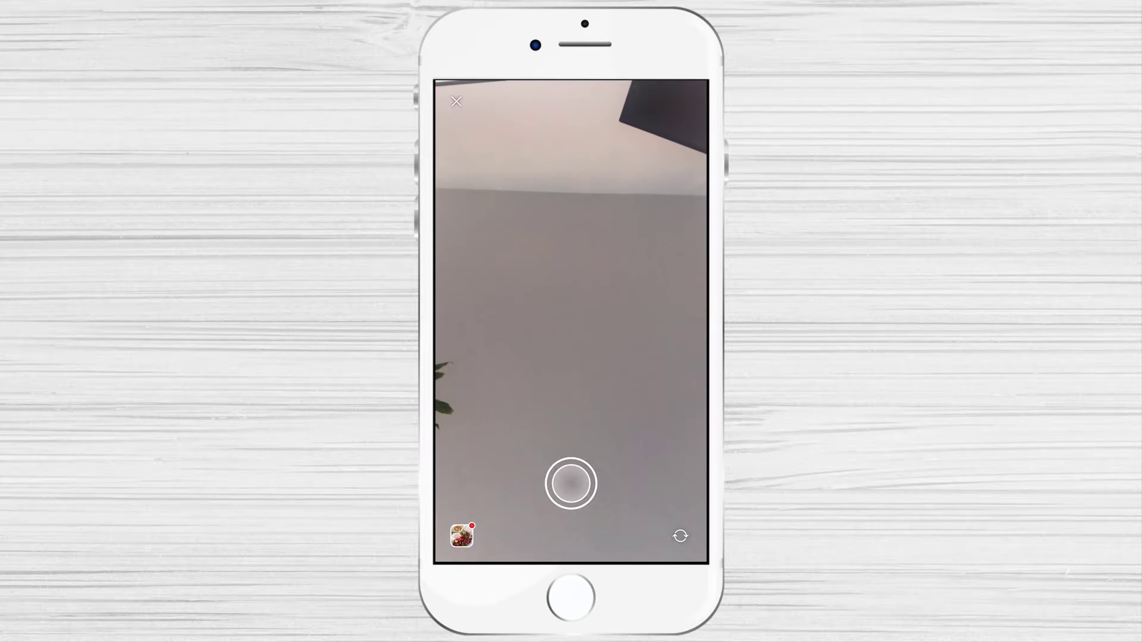
pyautogui.click(570, 482)
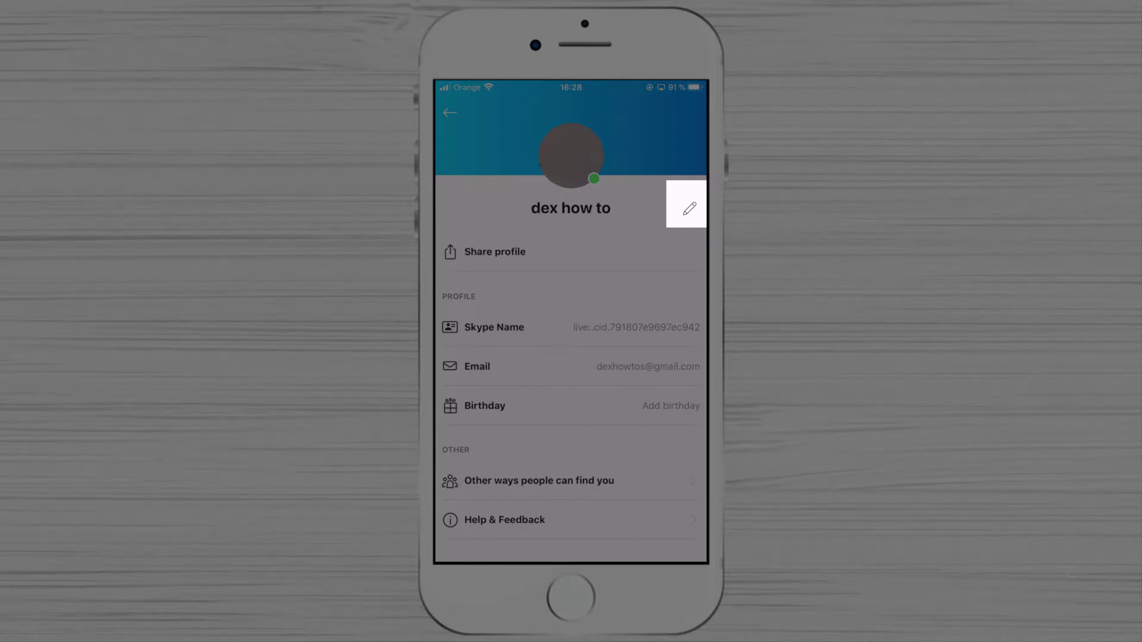
pyautogui.click(685, 204)
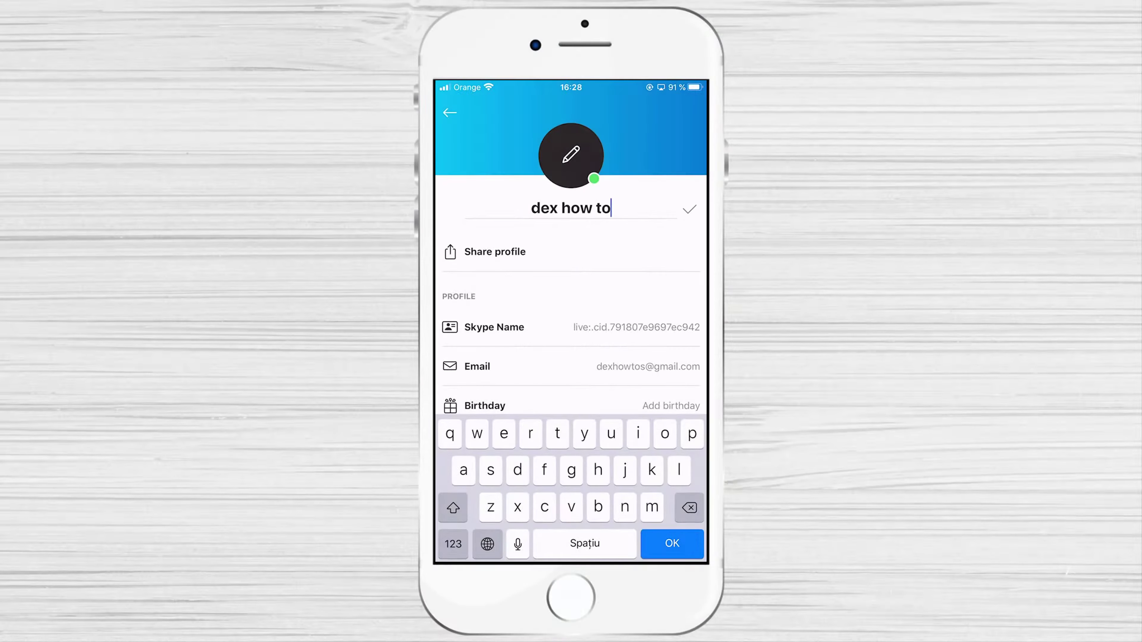
pyautogui.click(689, 209)
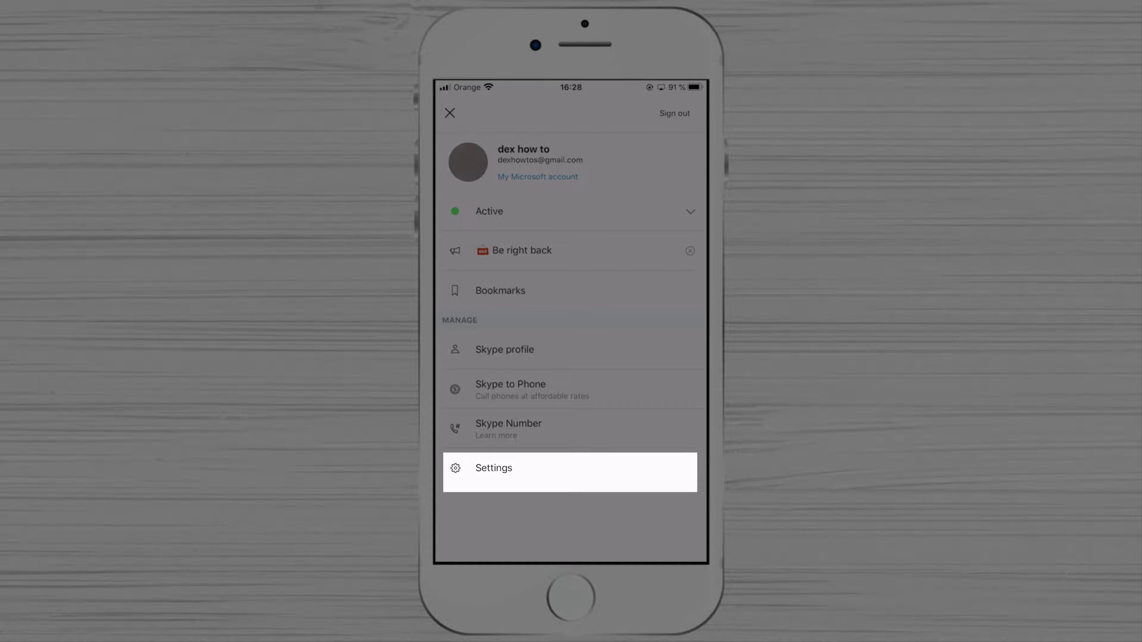
# - Review the Account & Profile options and return to the Settings list
pyautogui.click(493, 468)
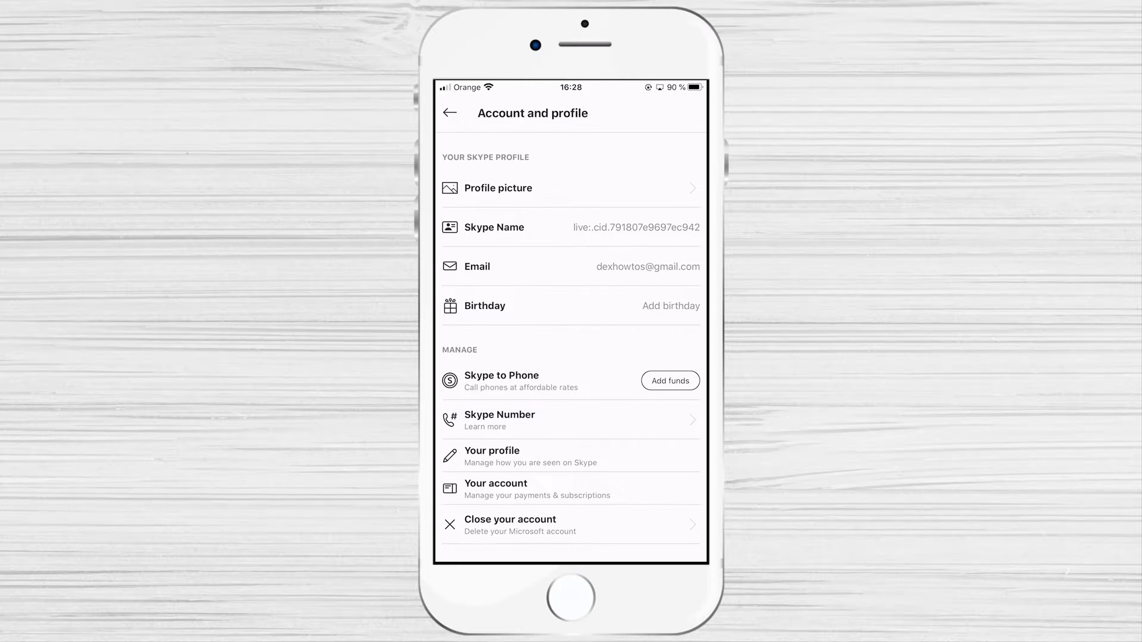
pyautogui.click(570, 187)
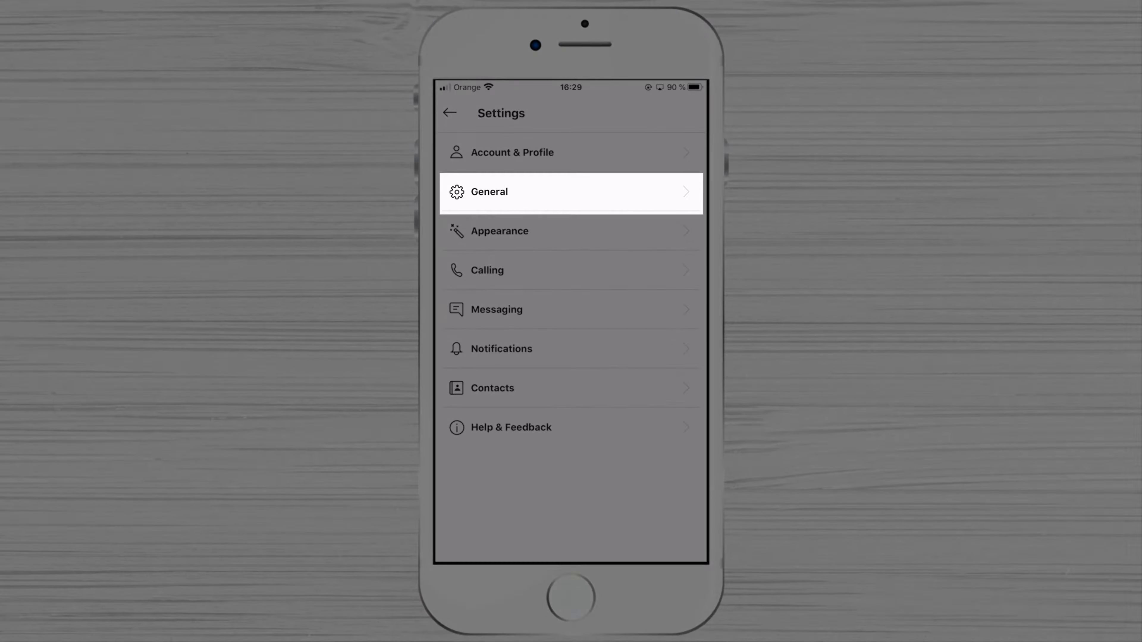
# - Look through General settings' Language and Translation options
pyautogui.click(571, 191)
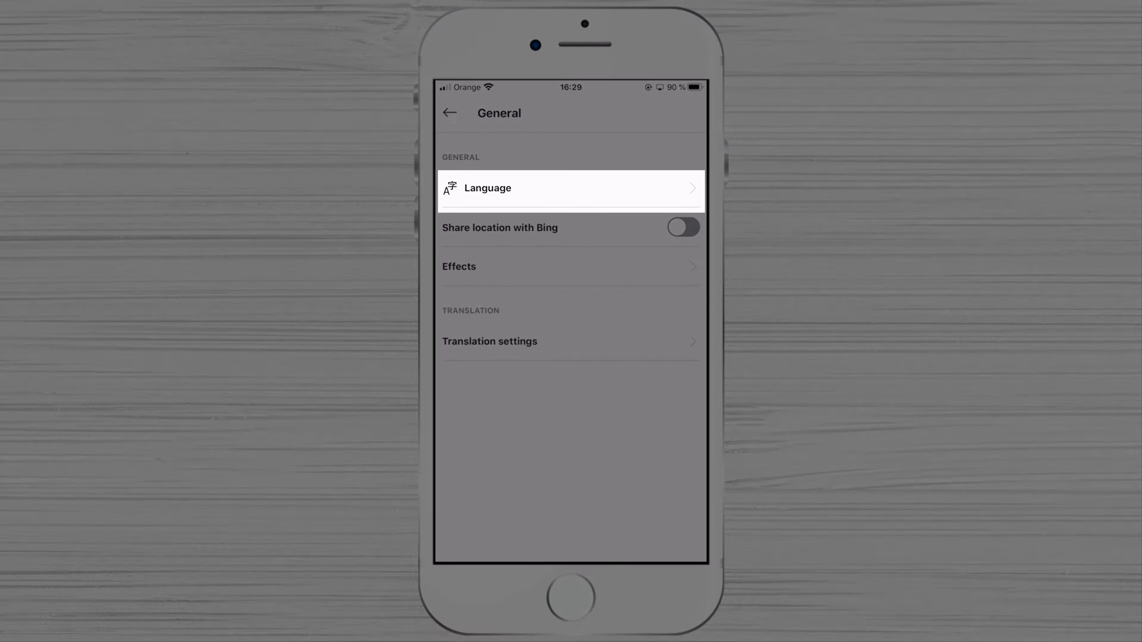
pyautogui.click(490, 341)
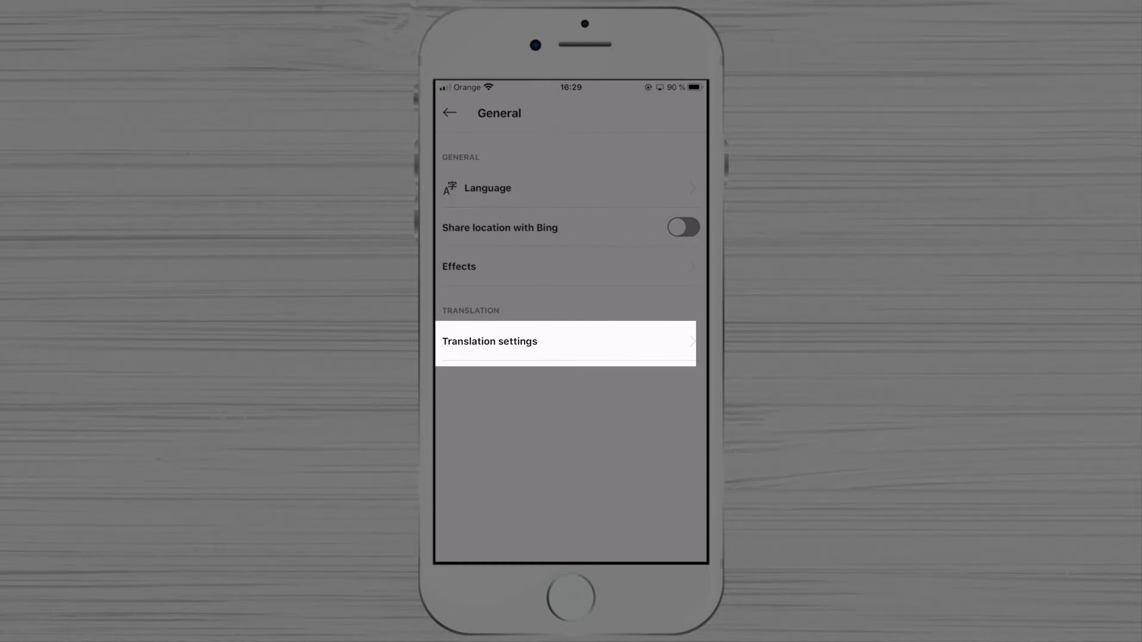
pyautogui.click(450, 113)
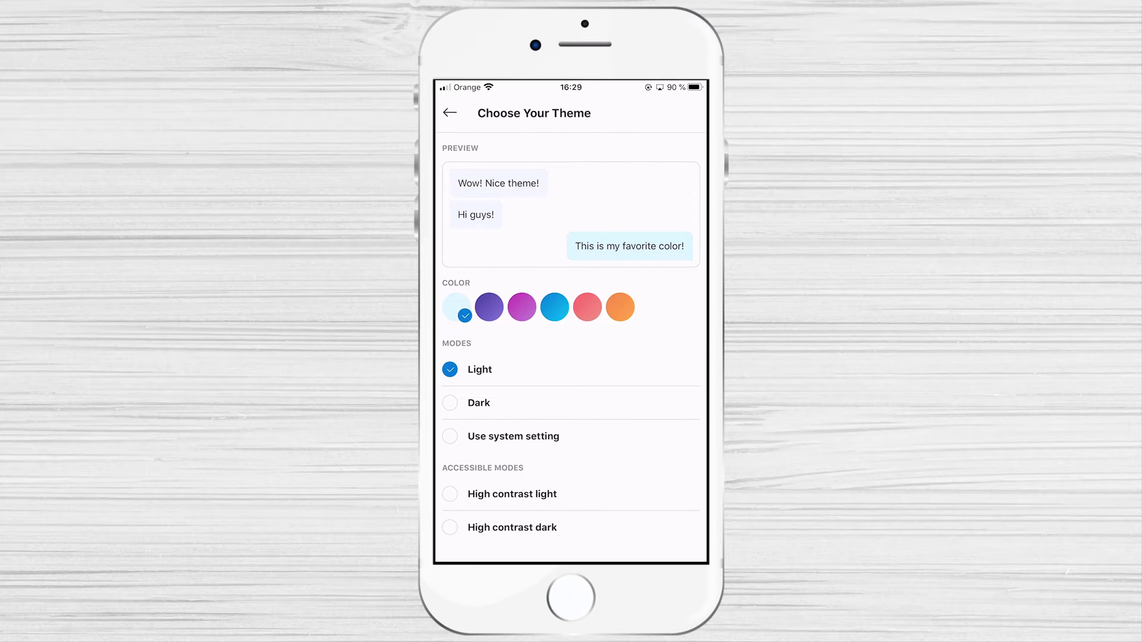
# - Preview system, high-contrast light and high-contrast dark themes, keep Light, and return to Settings
pyautogui.click(554, 307)
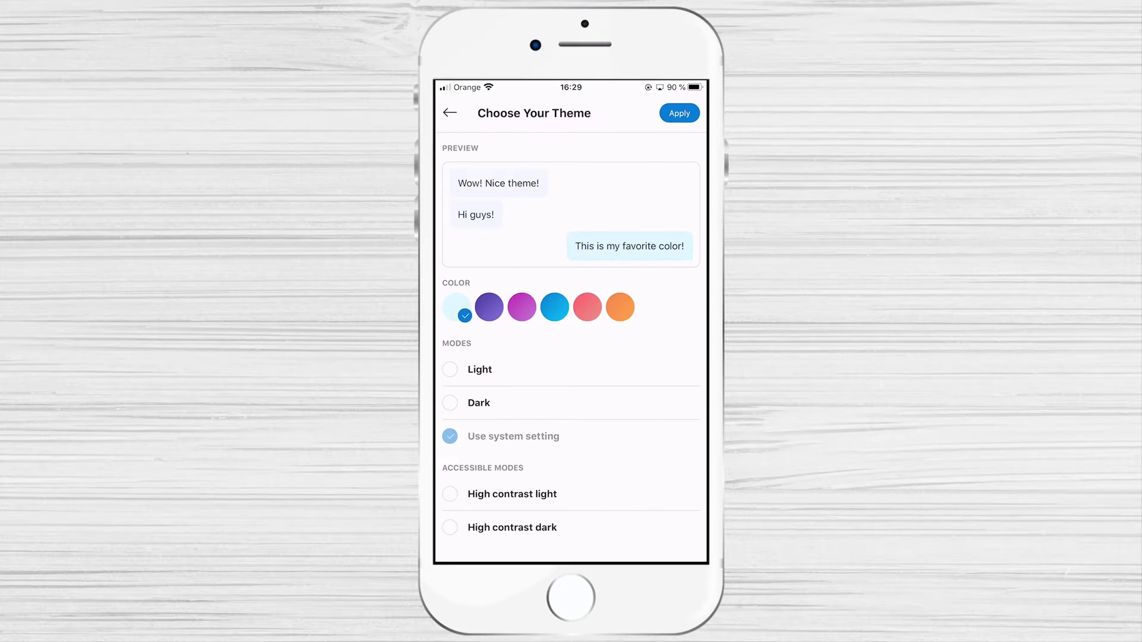
pyautogui.click(450, 369)
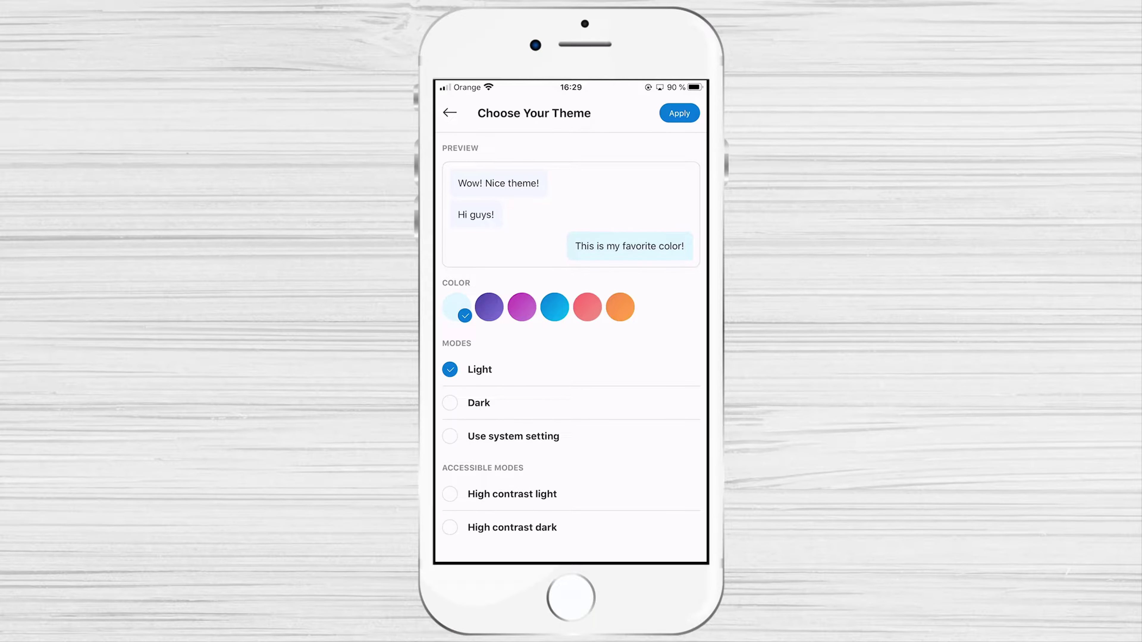
pyautogui.click(450, 494)
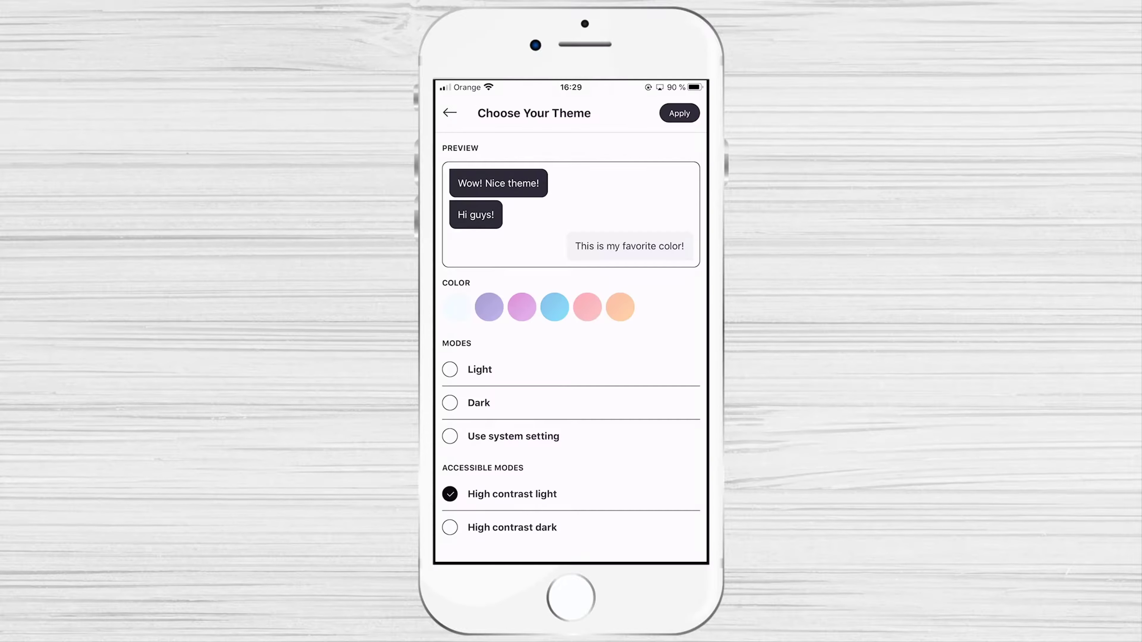
pyautogui.click(450, 527)
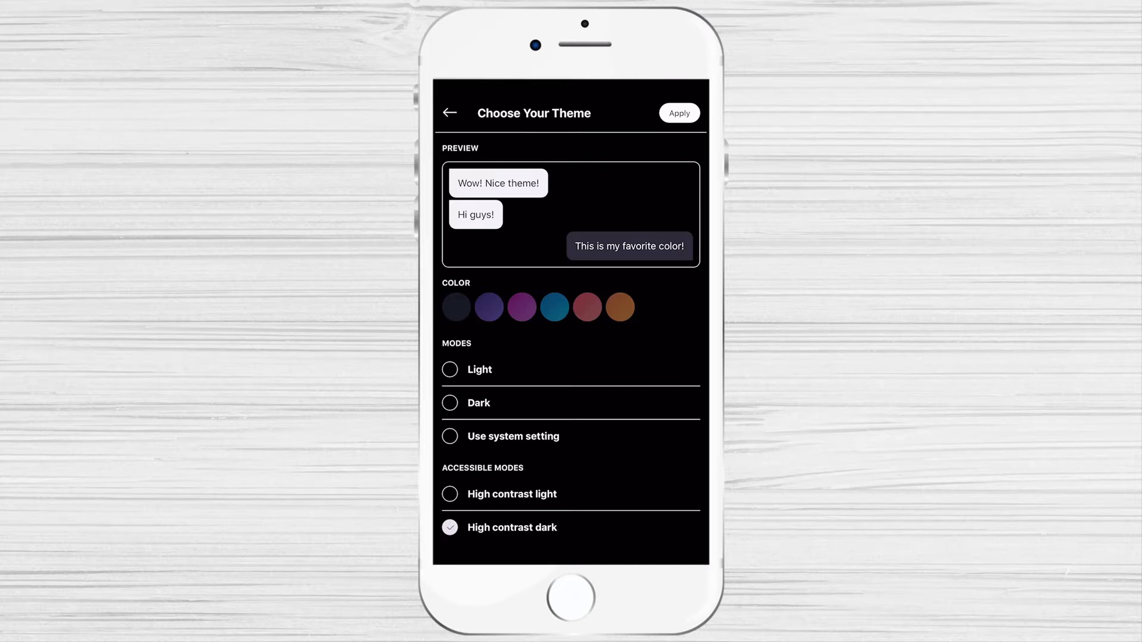
pyautogui.click(449, 370)
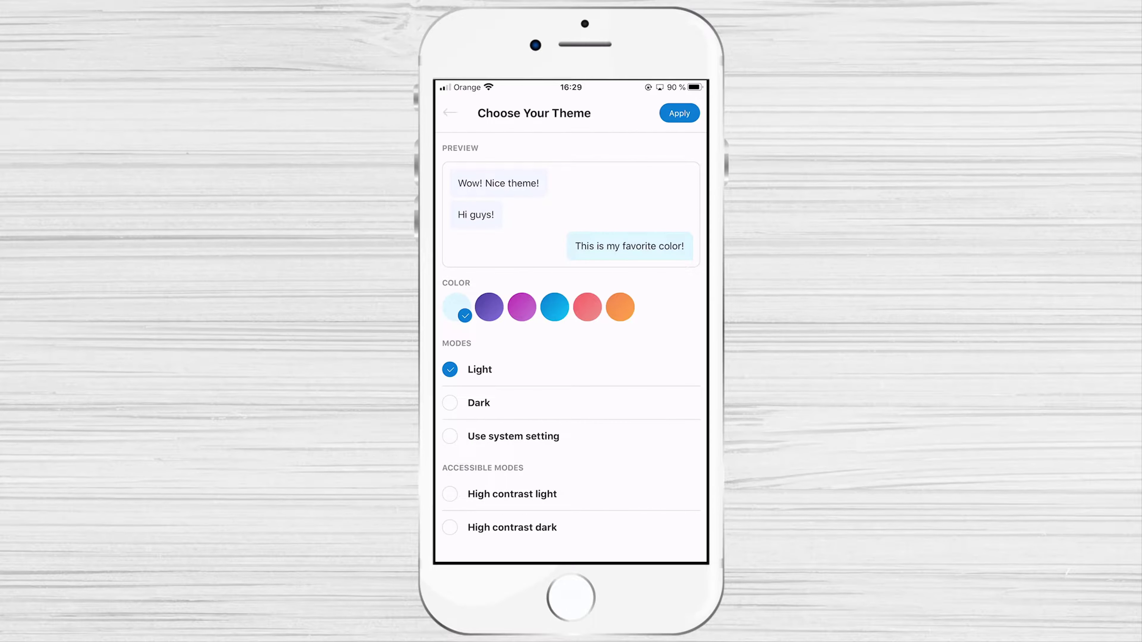
pyautogui.click(451, 113)
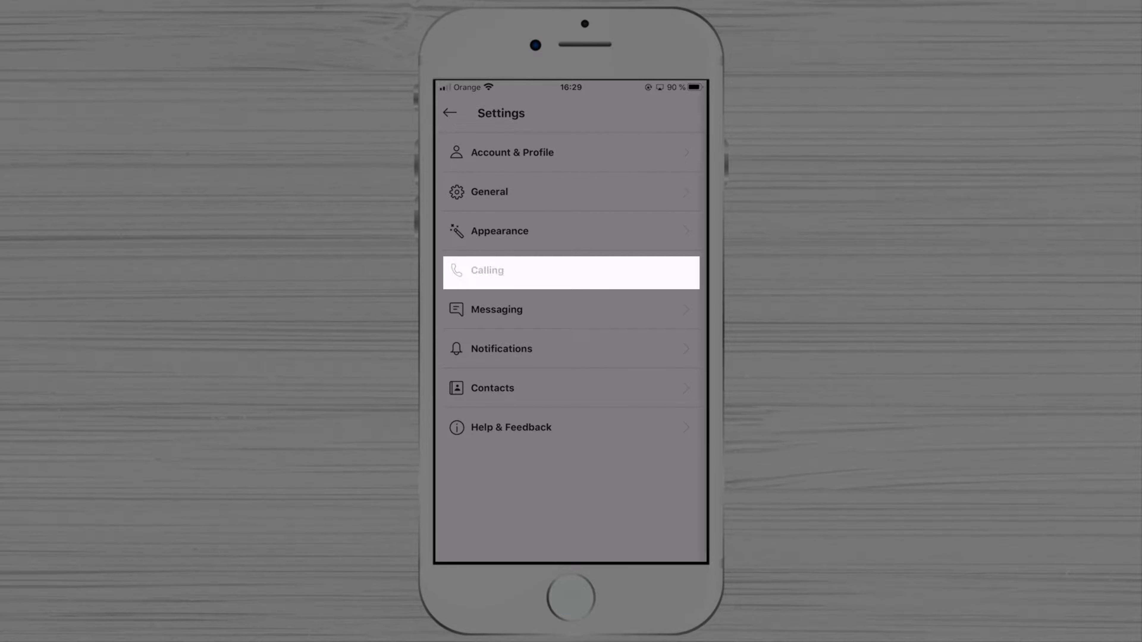
pyautogui.click(570, 270)
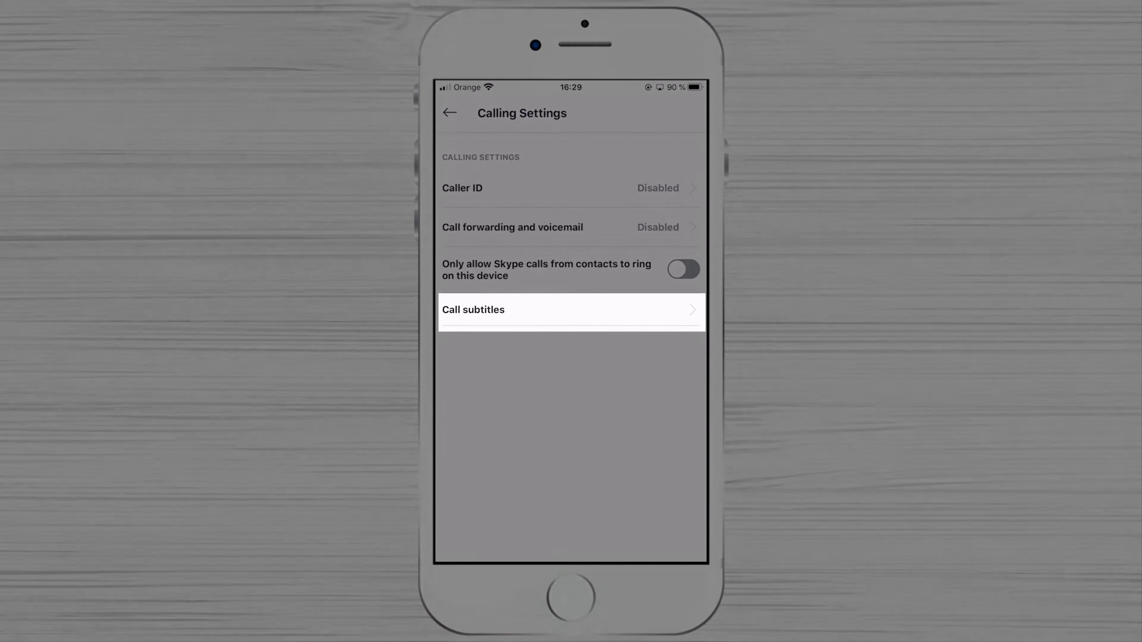
pyautogui.click(472, 309)
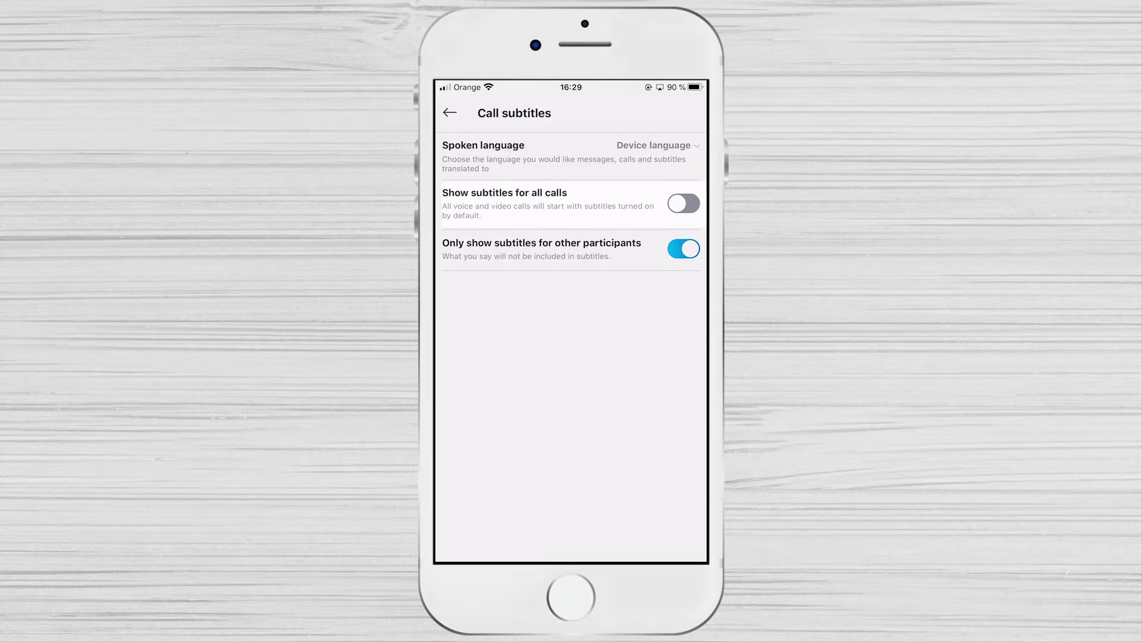
pyautogui.click(682, 203)
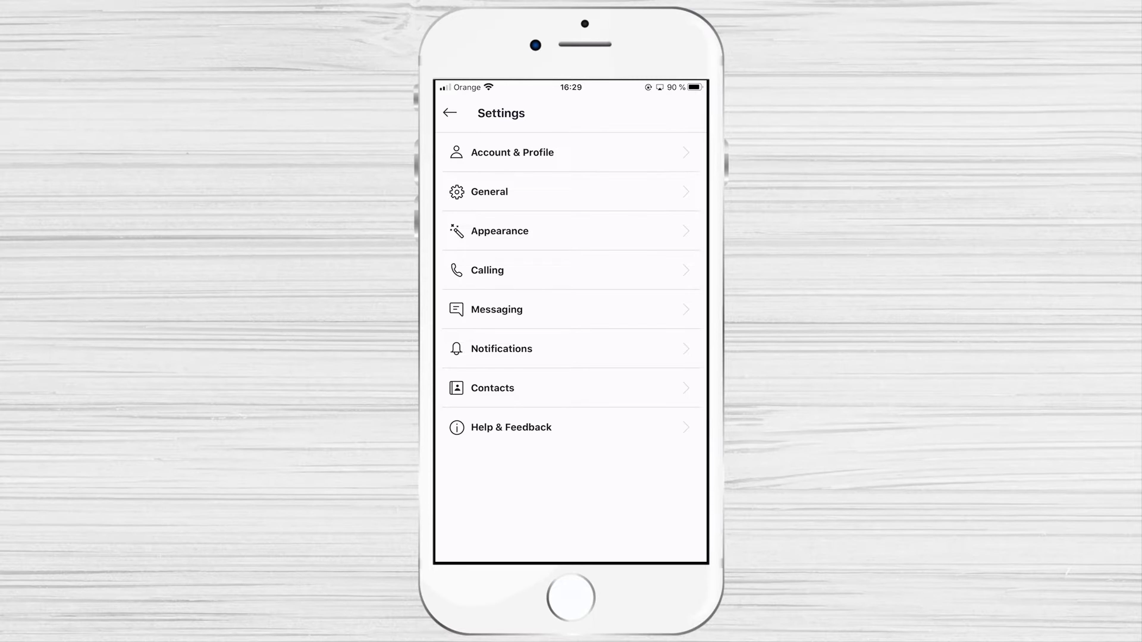
# - Review Messaging, Calling and Notifications settings unchanged, then return to the Chats home screen
pyautogui.click(496, 309)
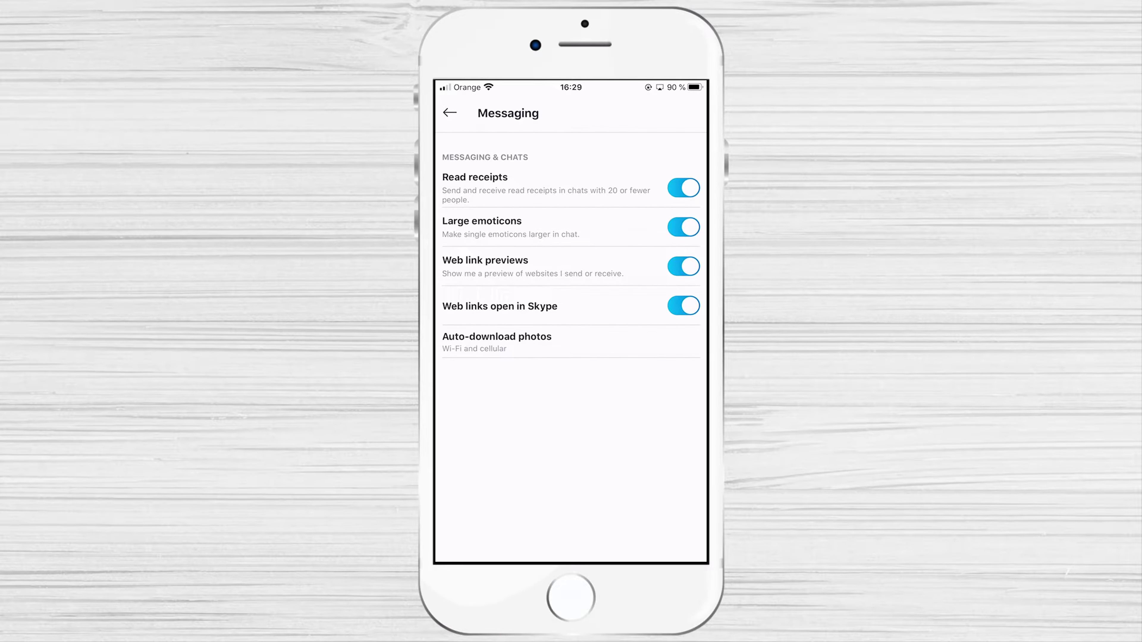
pyautogui.click(450, 113)
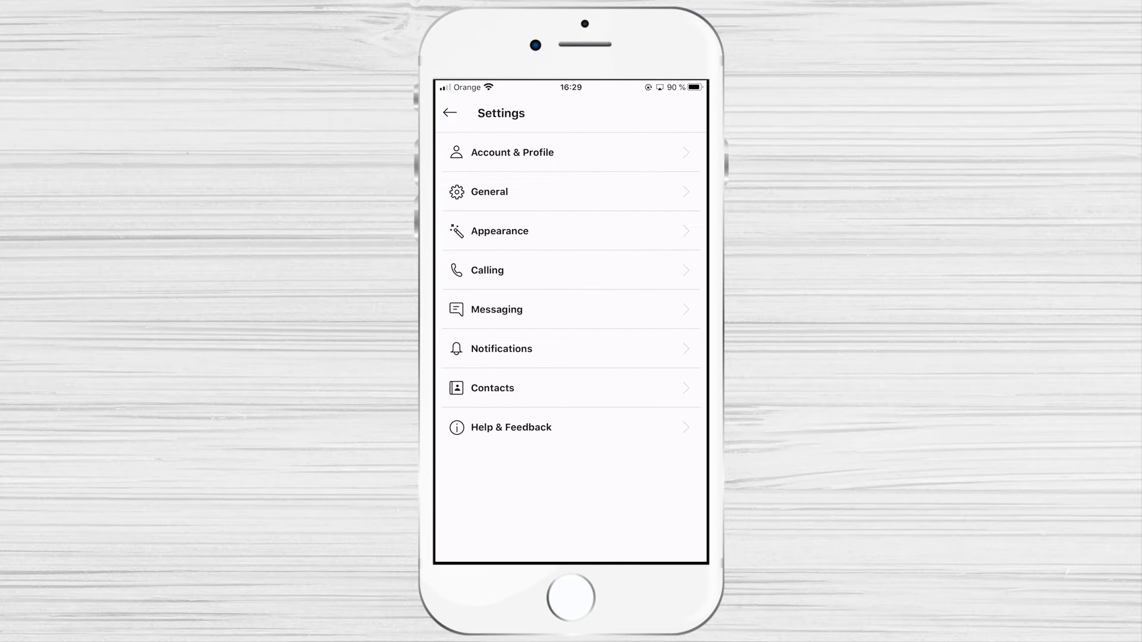
pyautogui.click(486, 270)
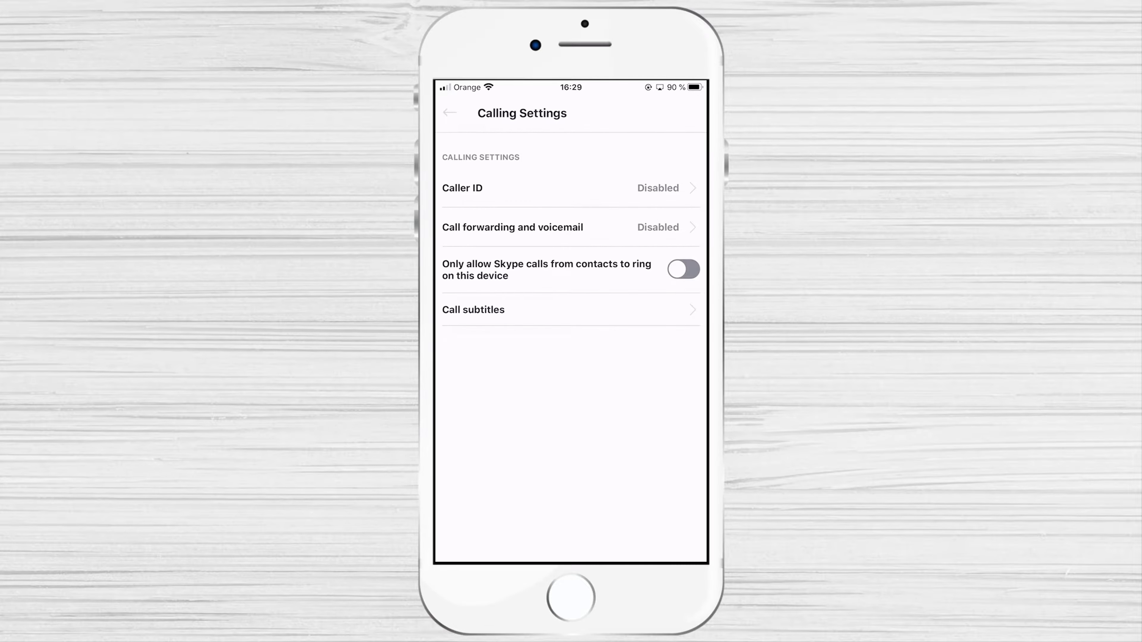
pyautogui.click(463, 113)
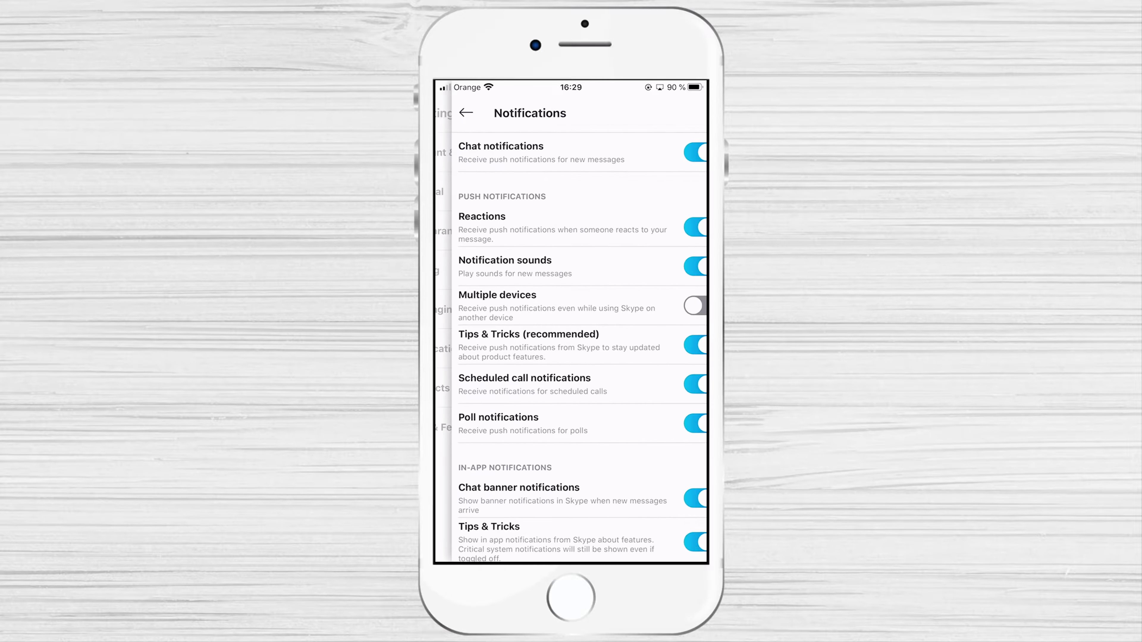
pyautogui.scroll(-3)
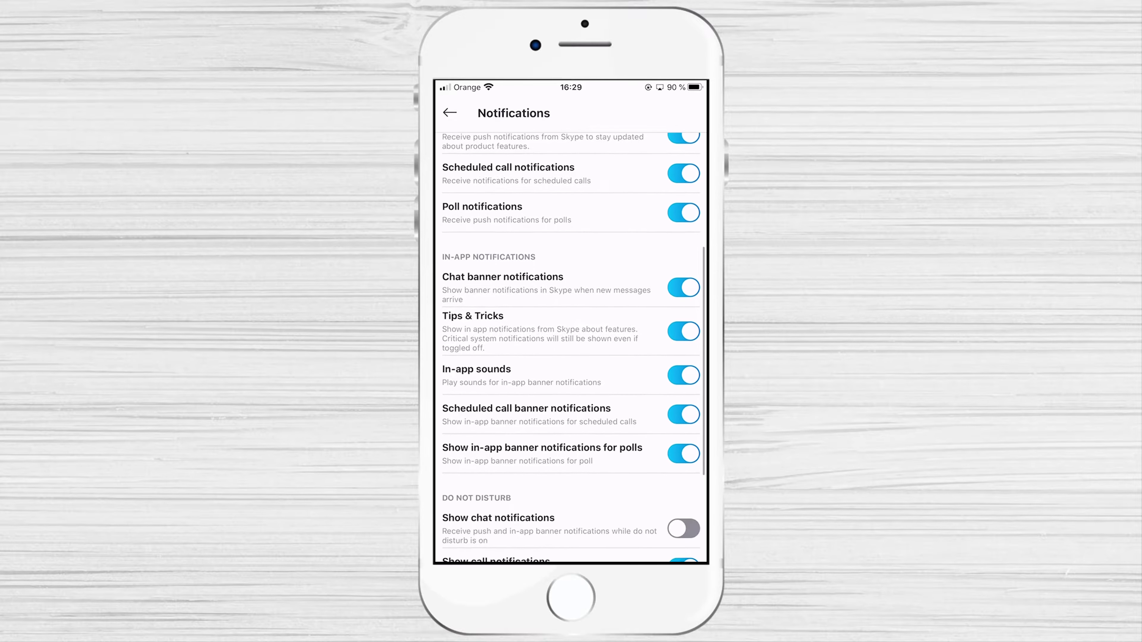
pyautogui.click(450, 113)
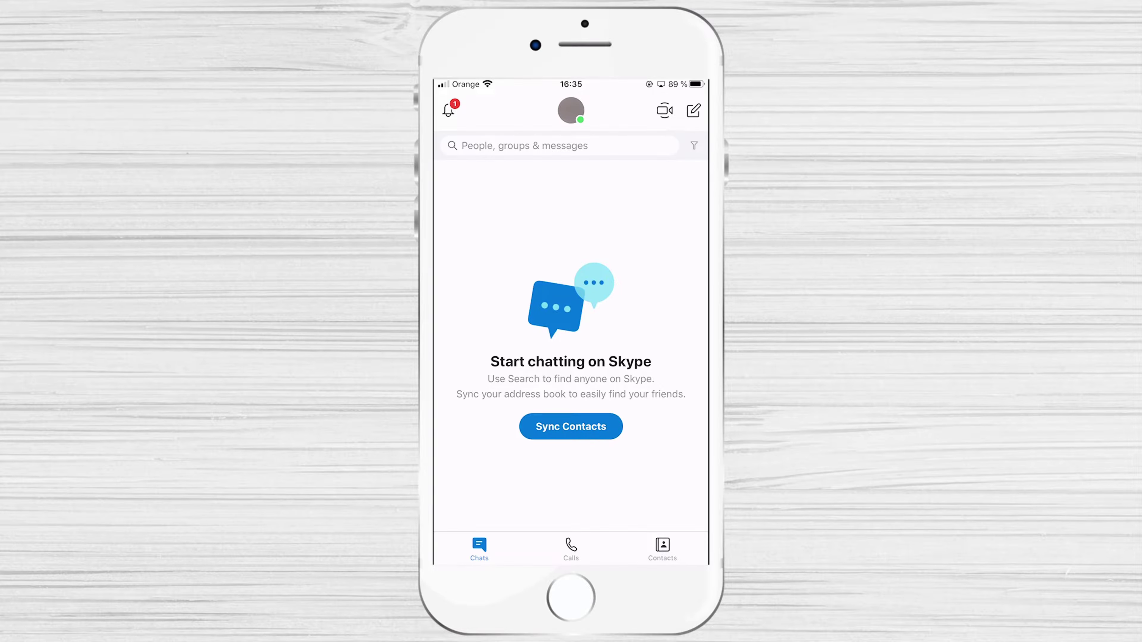
# - Go to the Contacts tab and bring up the add-people search screen
pyautogui.click(662, 548)
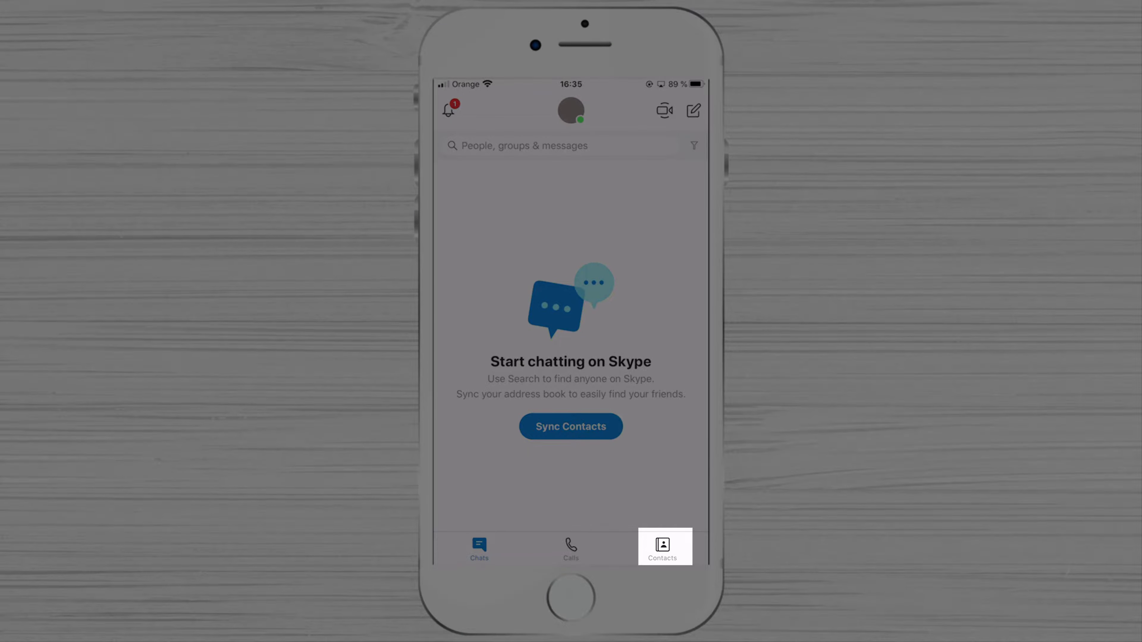
pyautogui.click(662, 548)
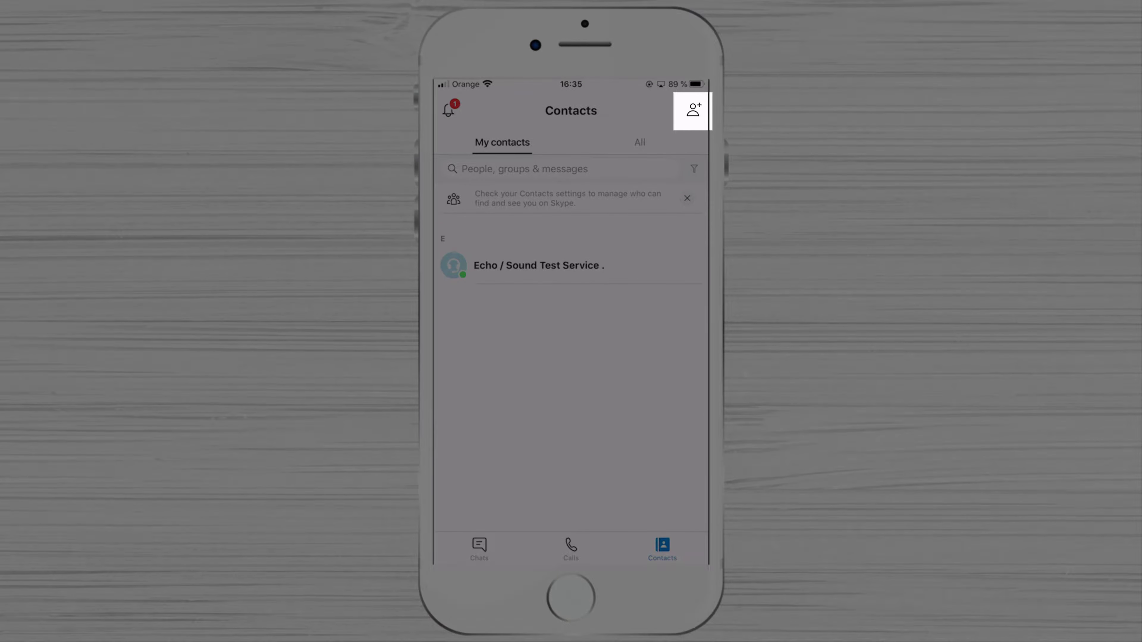
pyautogui.click(691, 110)
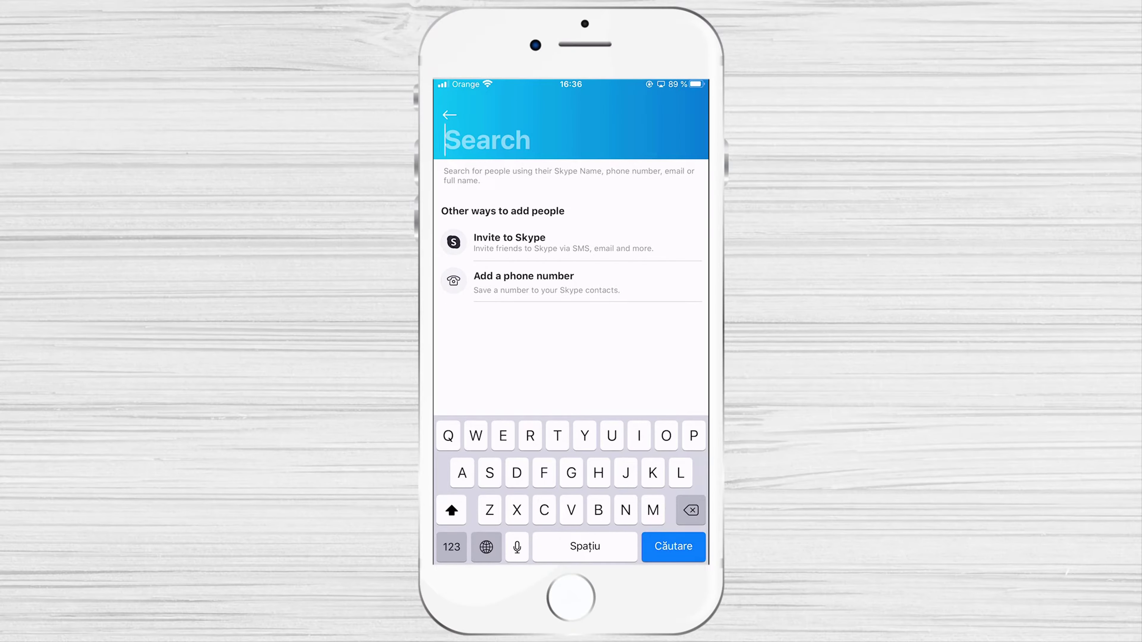
# - Search for Dexter and Dex How To accounts, add the results, and return to My contacts
pyautogui.write('Dez')
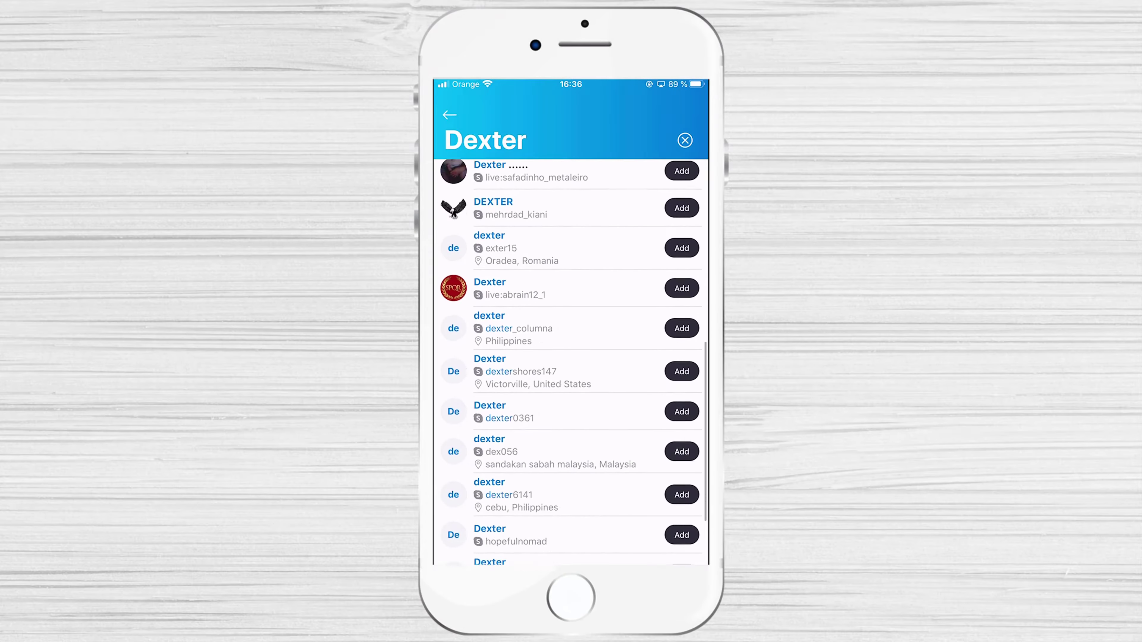
pyautogui.scroll(-3)
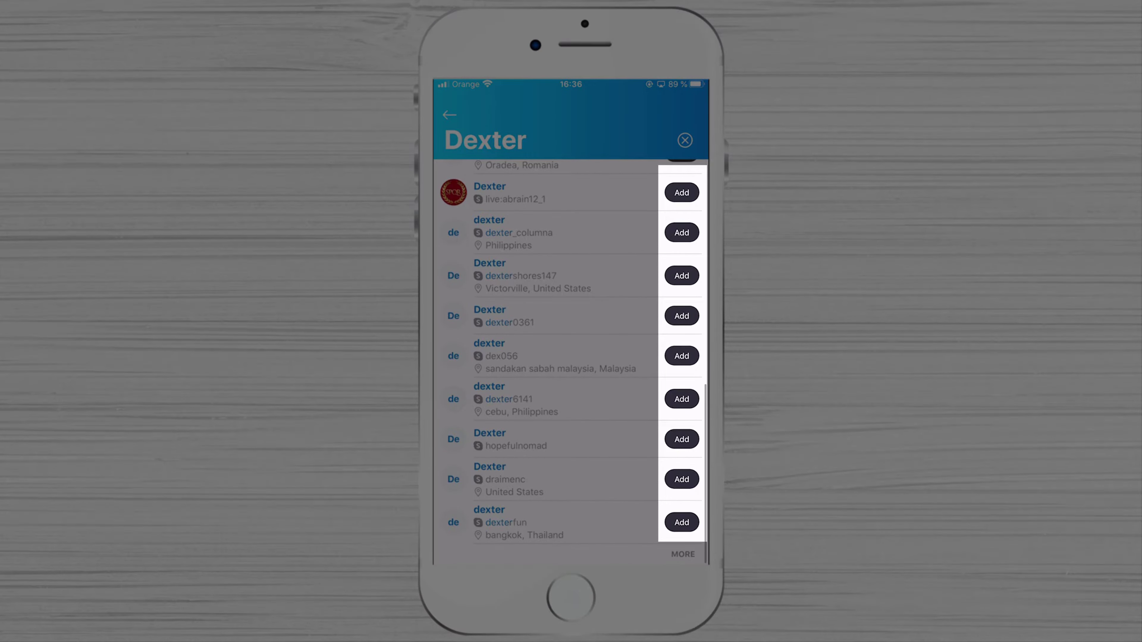
pyautogui.scroll(3)
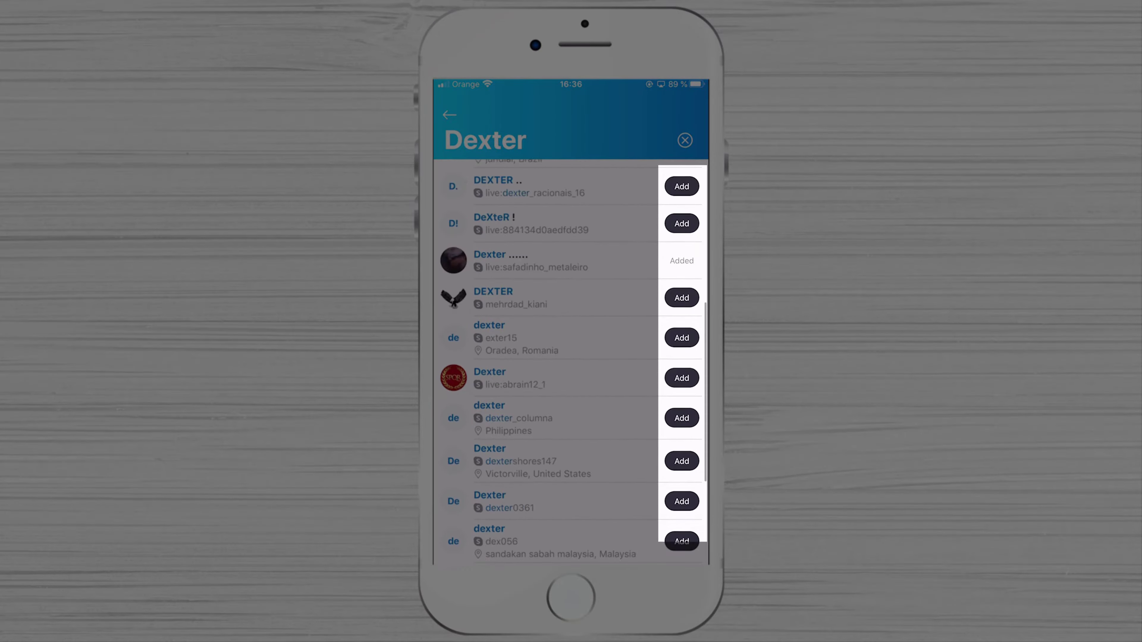
pyautogui.scroll(-3)
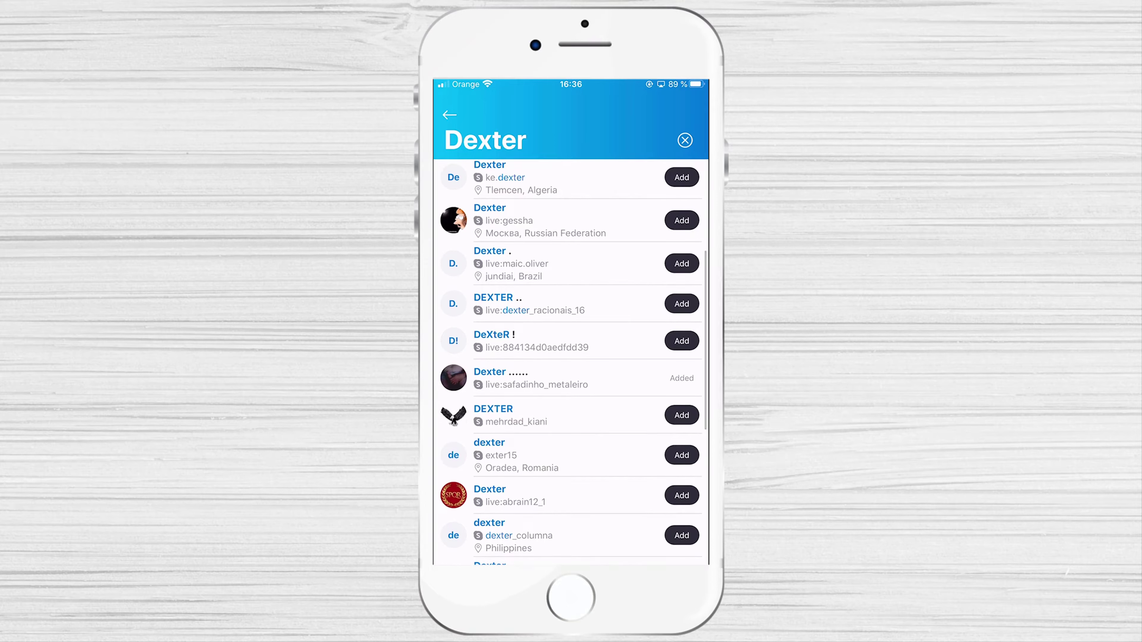
pyautogui.scroll(-3)
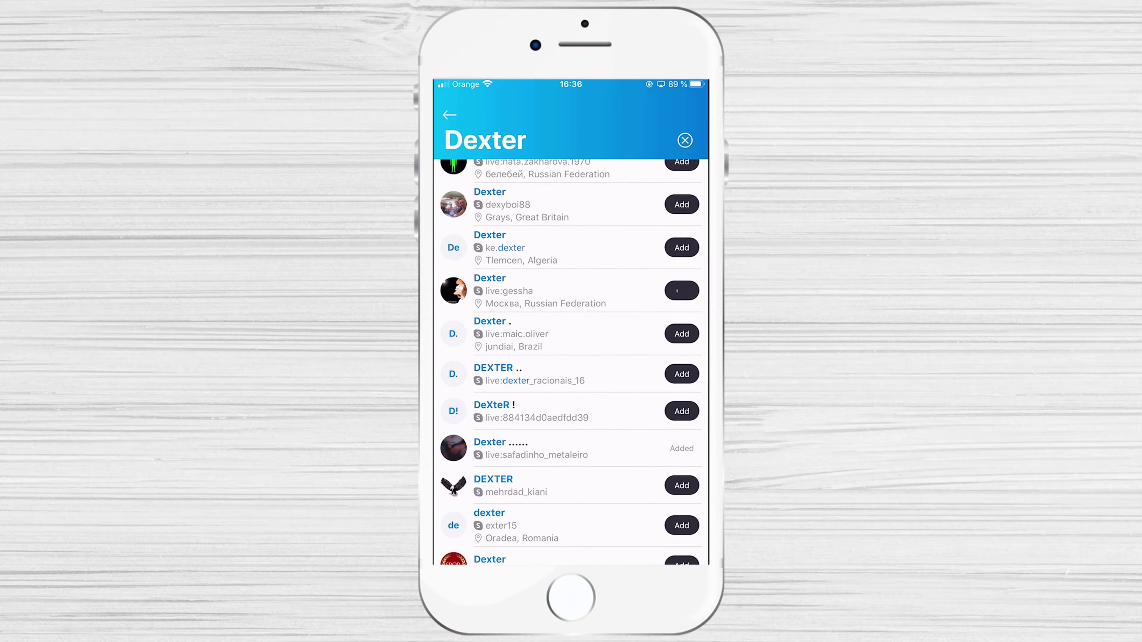
pyautogui.scroll(-3)
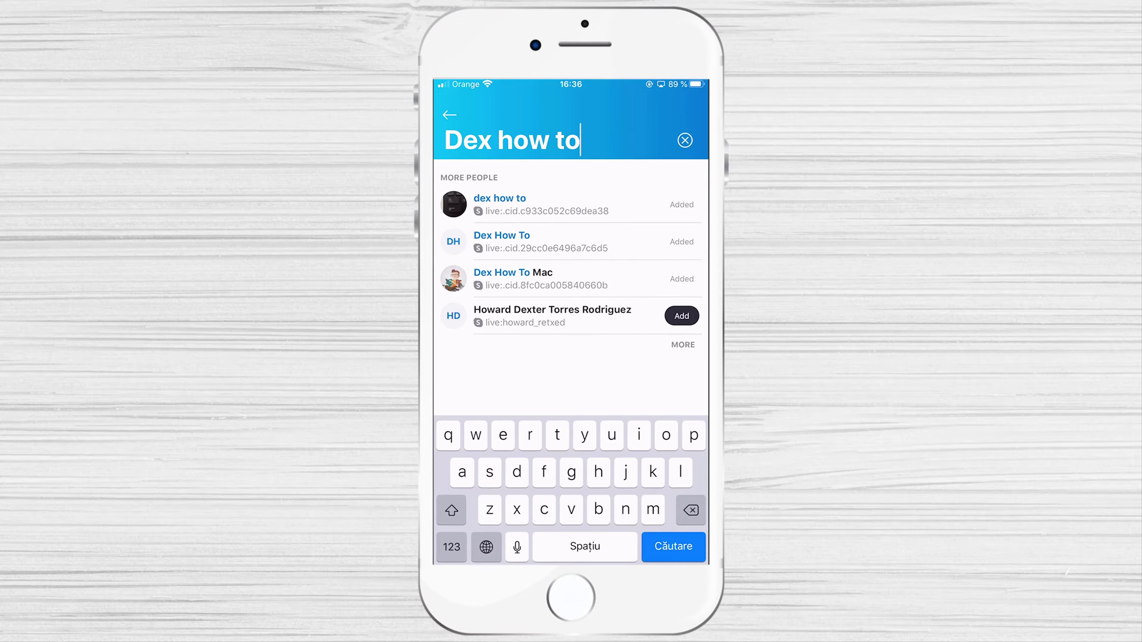
pyautogui.click(449, 115)
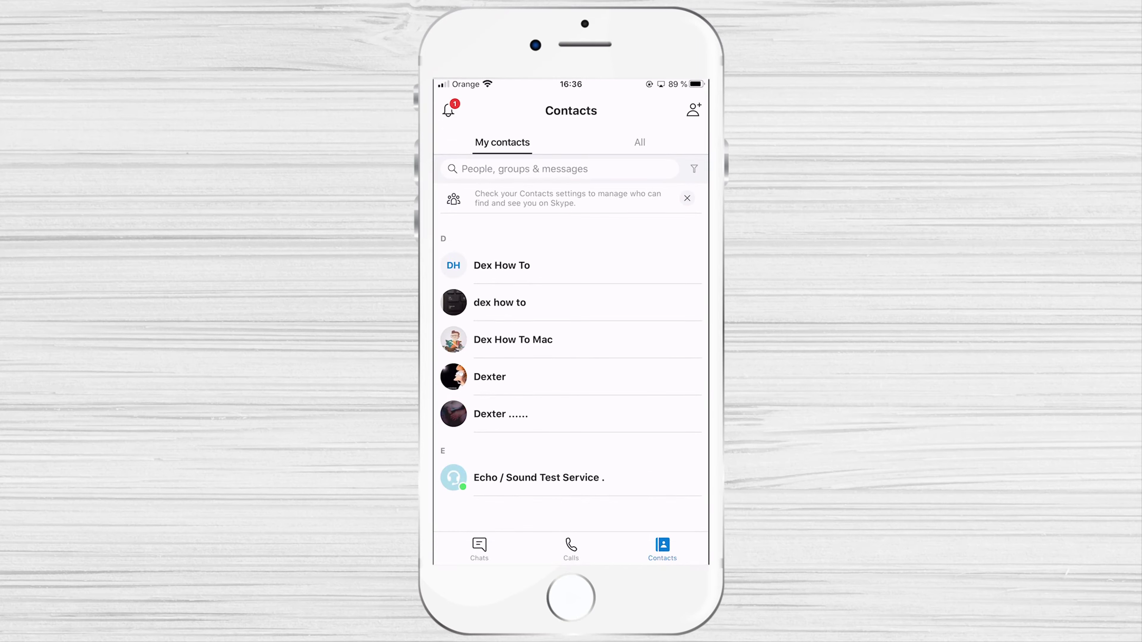